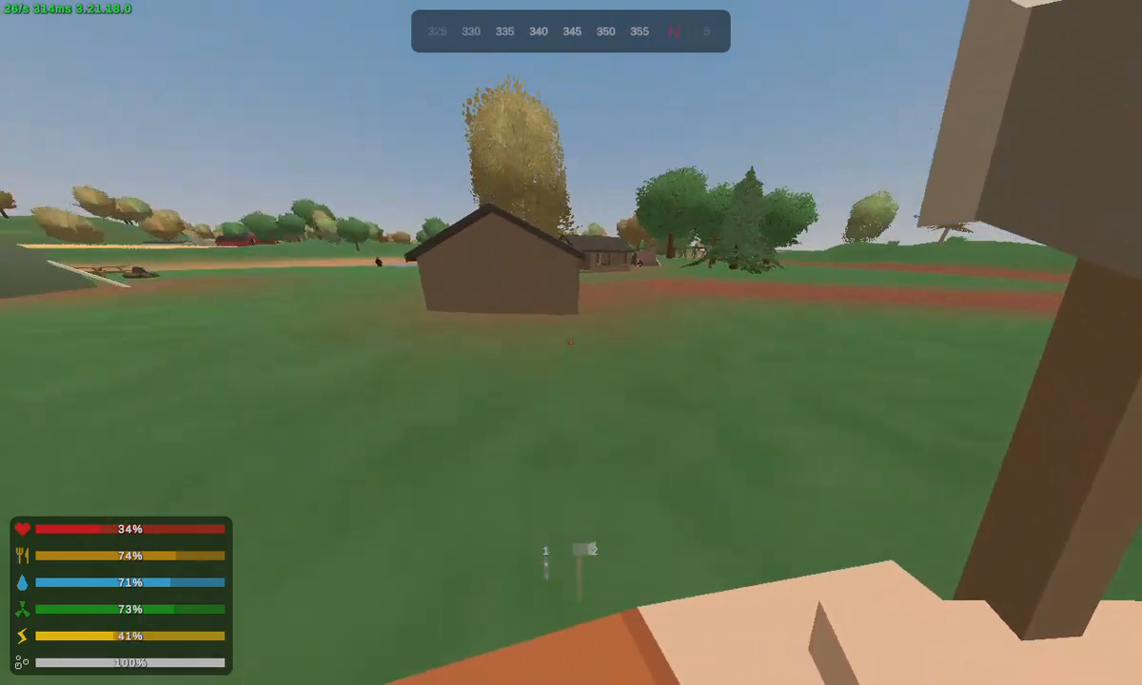
mouse_move(571, 342)
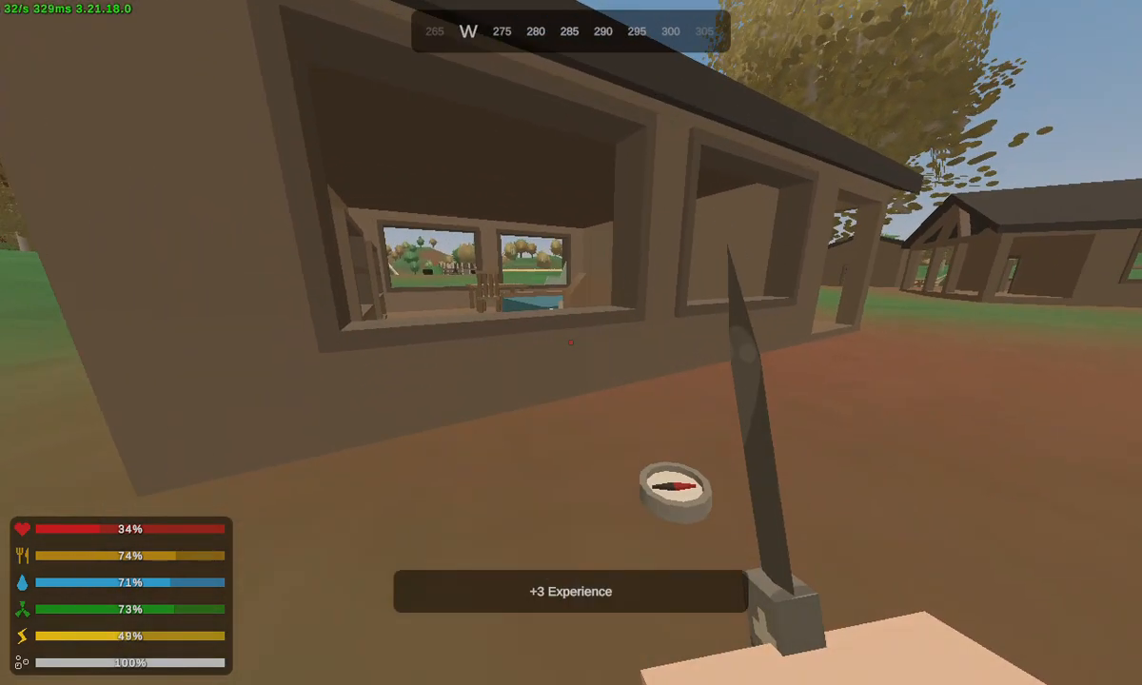
Reach the house by the trees and open the survivor's inventory with G.
key("g")
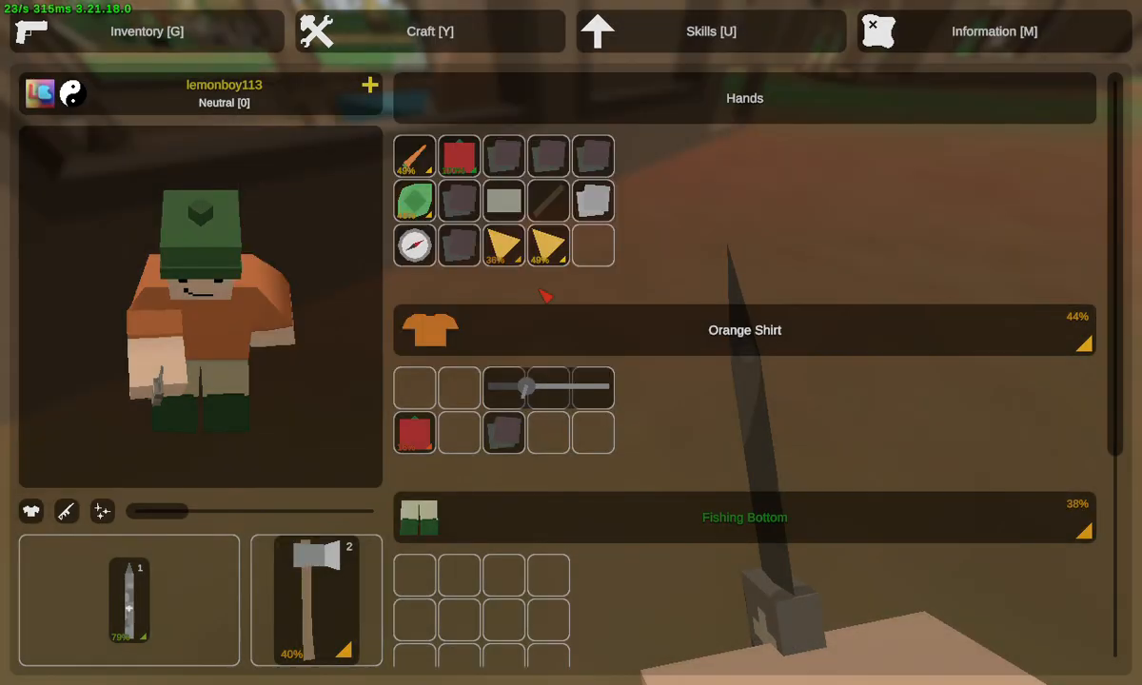
Wear the White Daypack and Red Sweatervest, then show the Pocketknife's item options.
key("g")
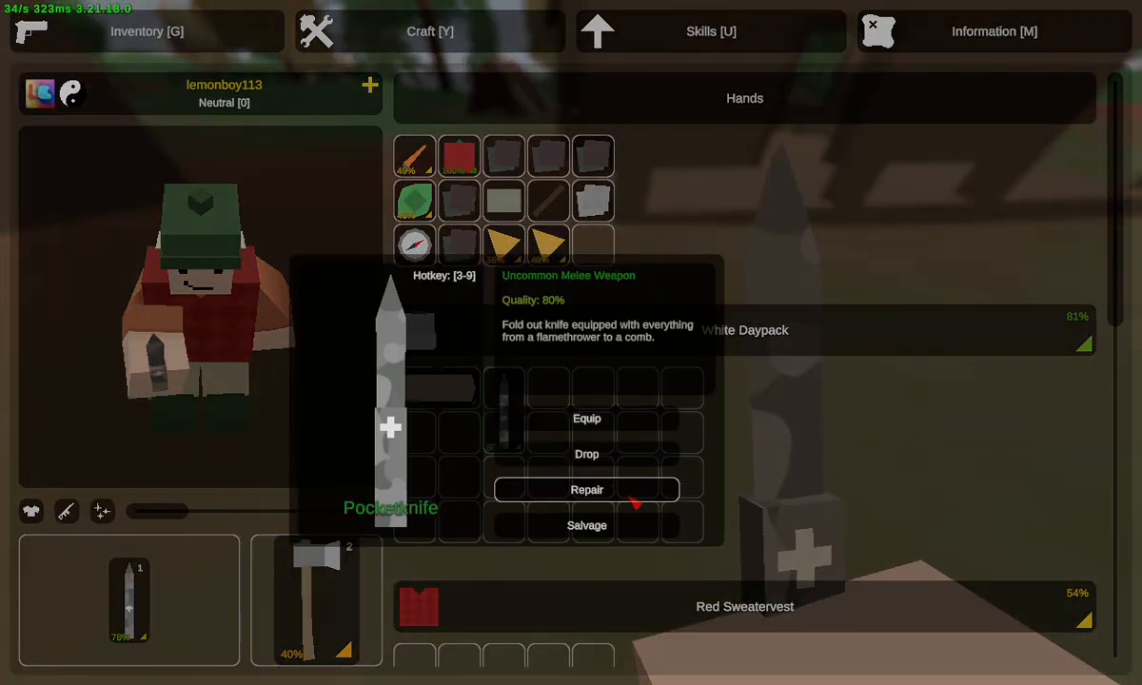
Check Pocketknife salvage, metal scrap, seed and tool blueprints, plus skill upgrades.
left_click(587, 524)
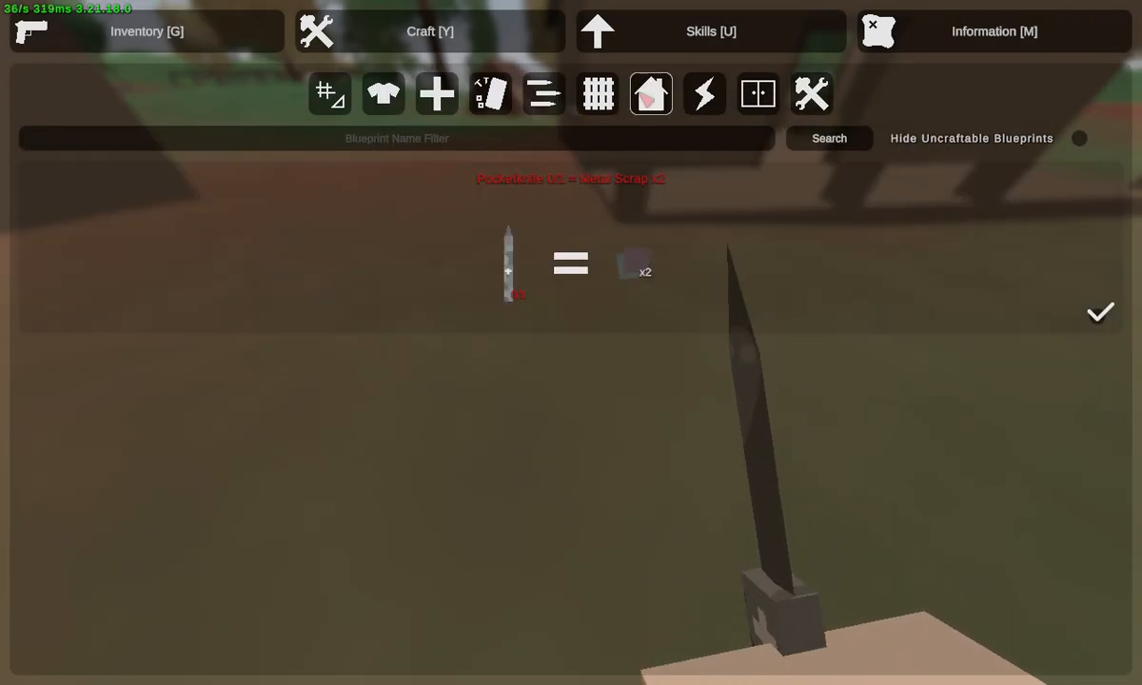
left_click(489, 93)
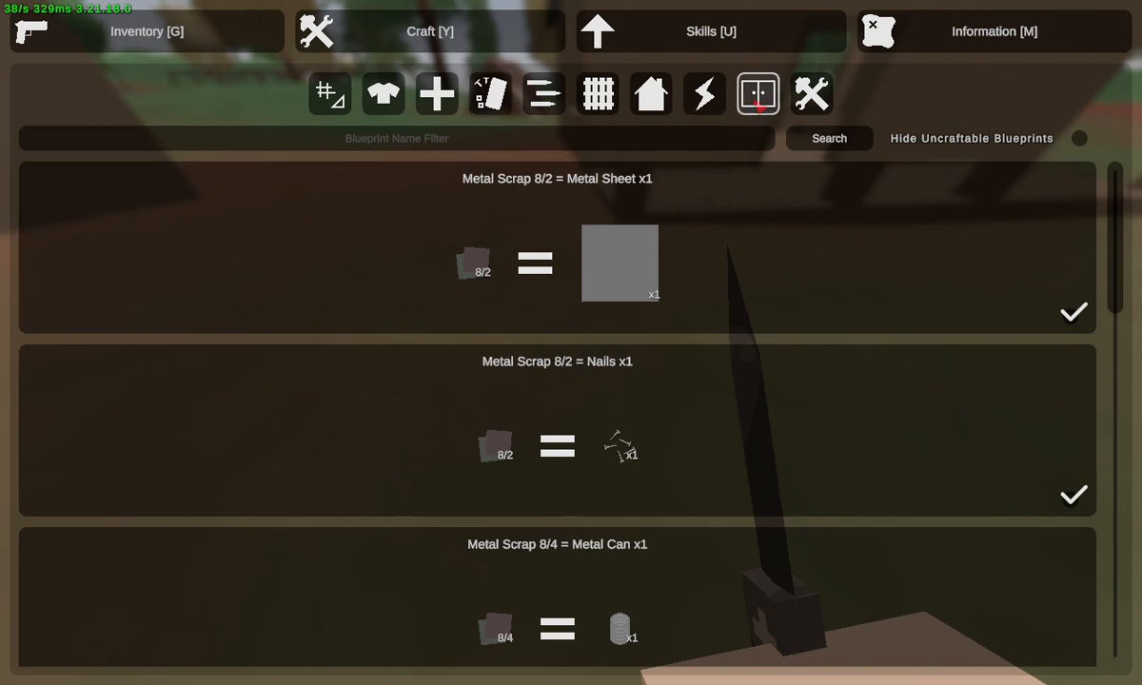
left_click(710, 30)
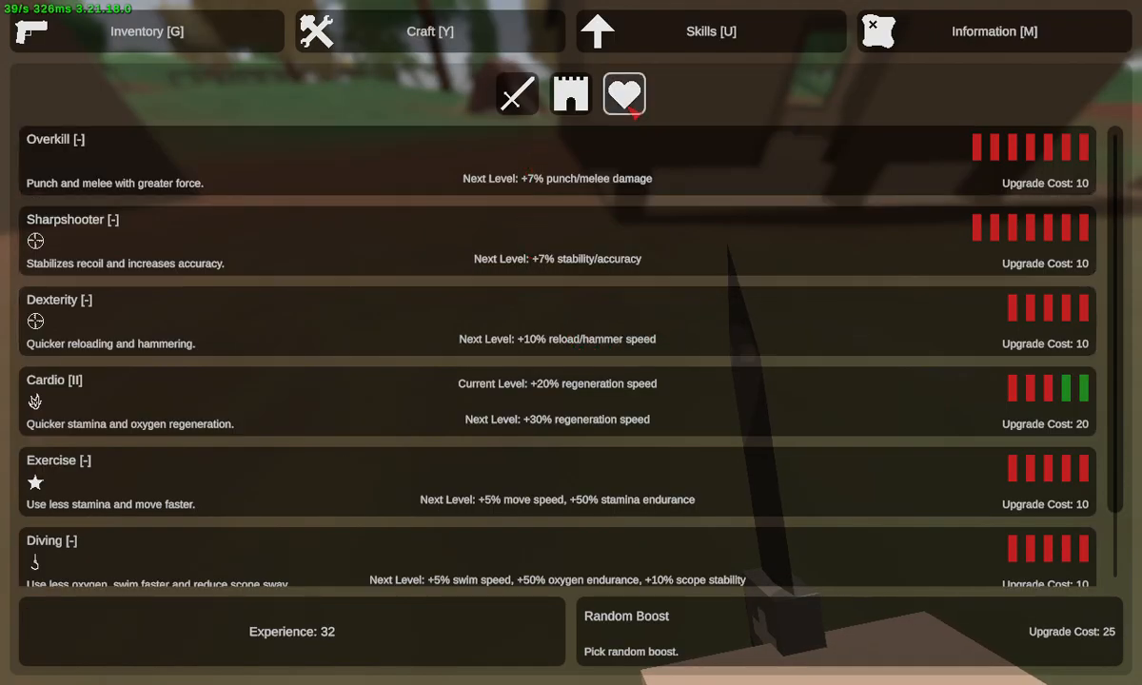
left_click(624, 93)
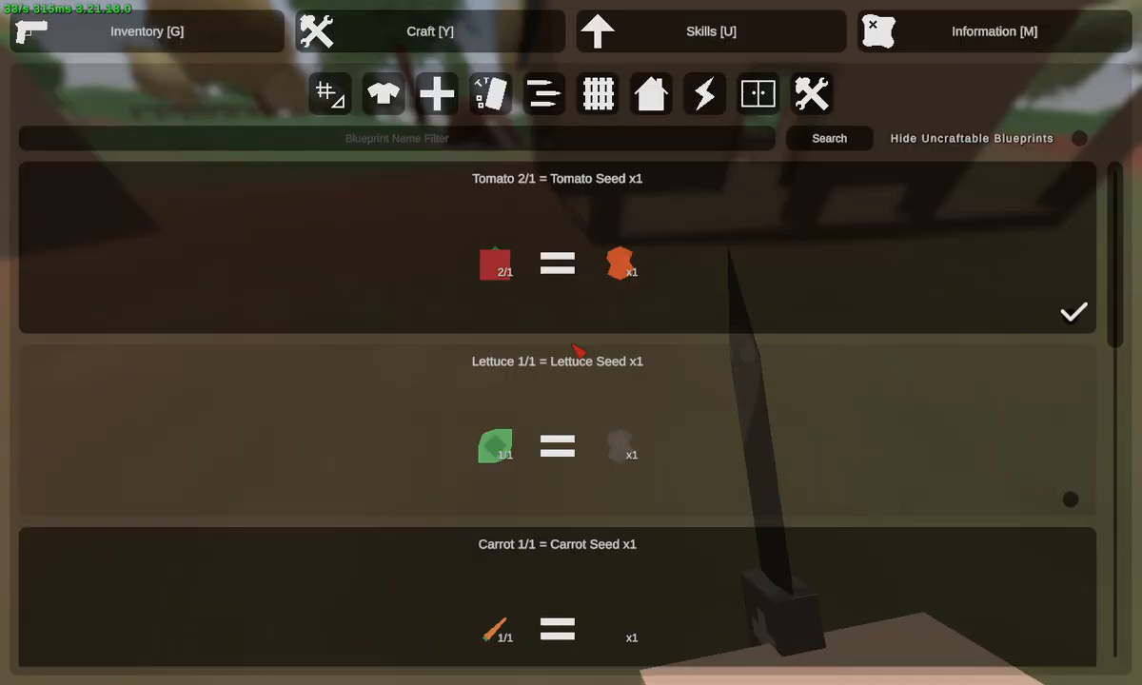
left_click(489, 93)
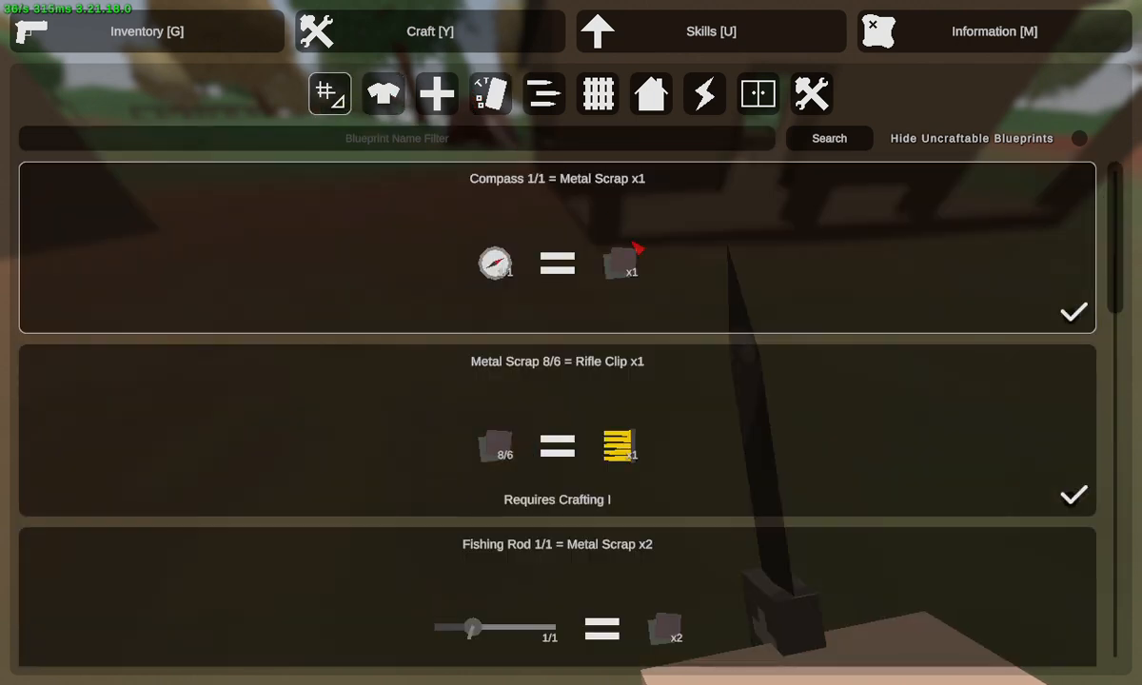
left_click(147, 32)
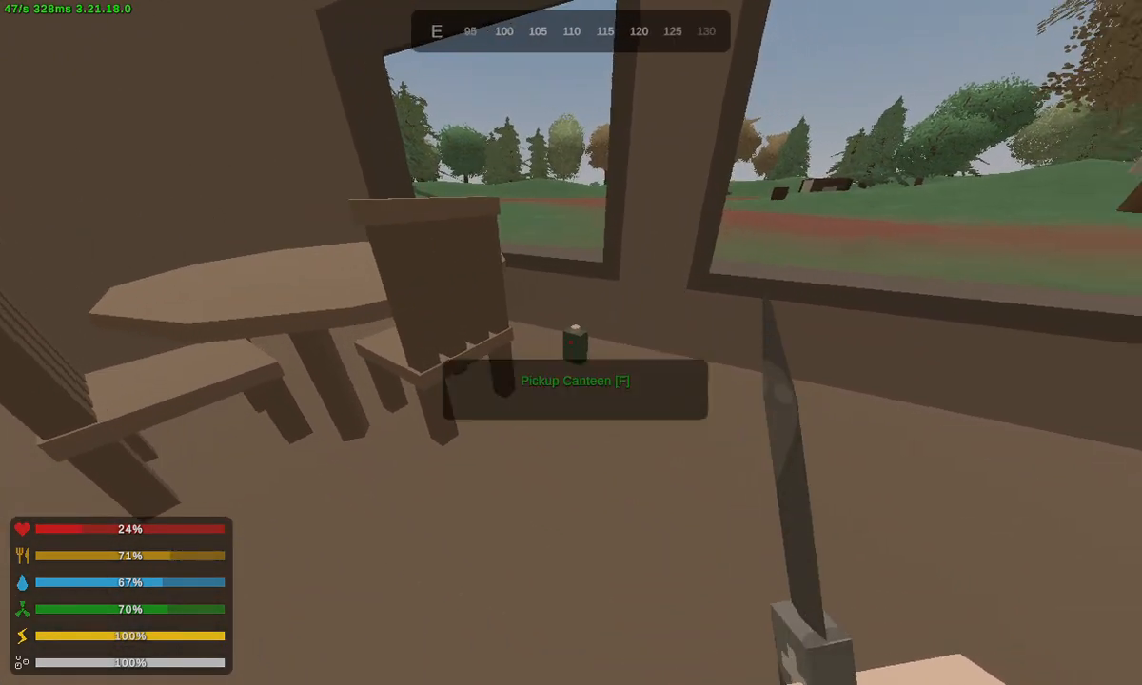
mouse_move(571, 342)
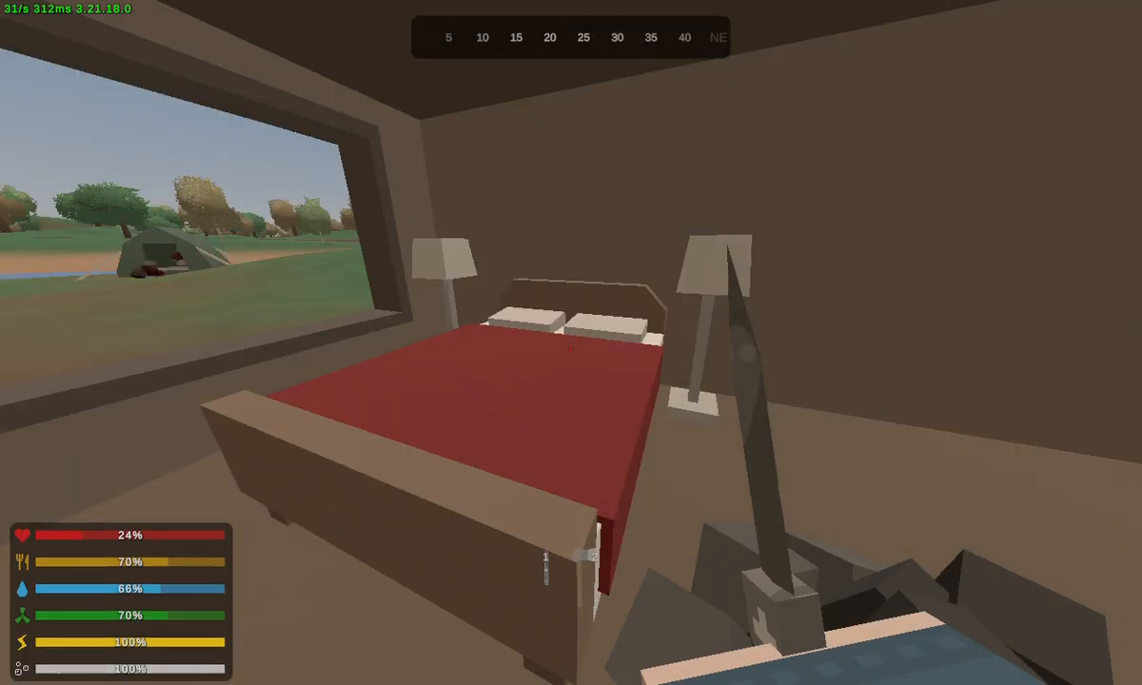
Review building and furniture blueprints like couch and bedroll, then walk into the northern field.
key("y")
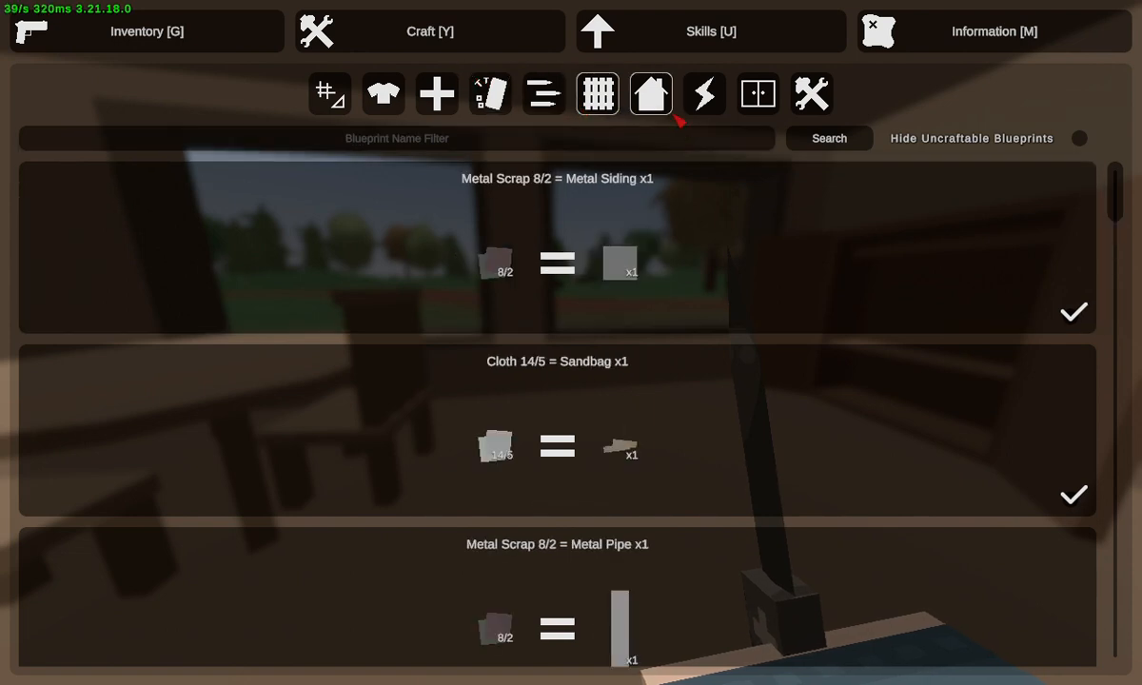
left_click(758, 93)
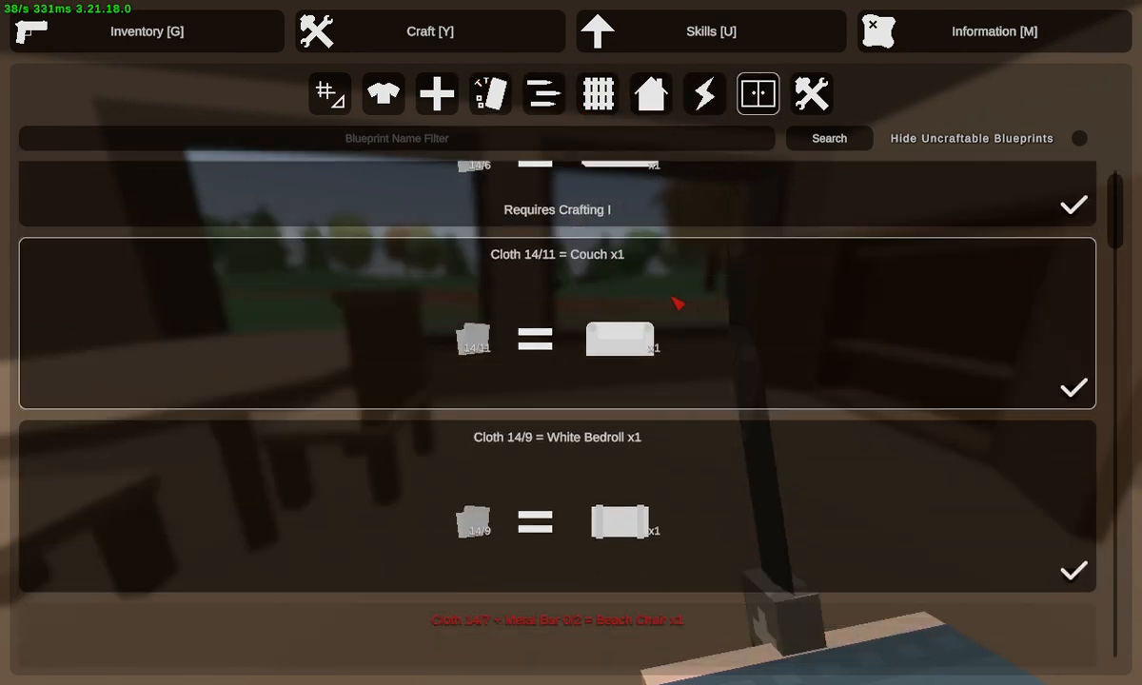
left_click(145, 31)
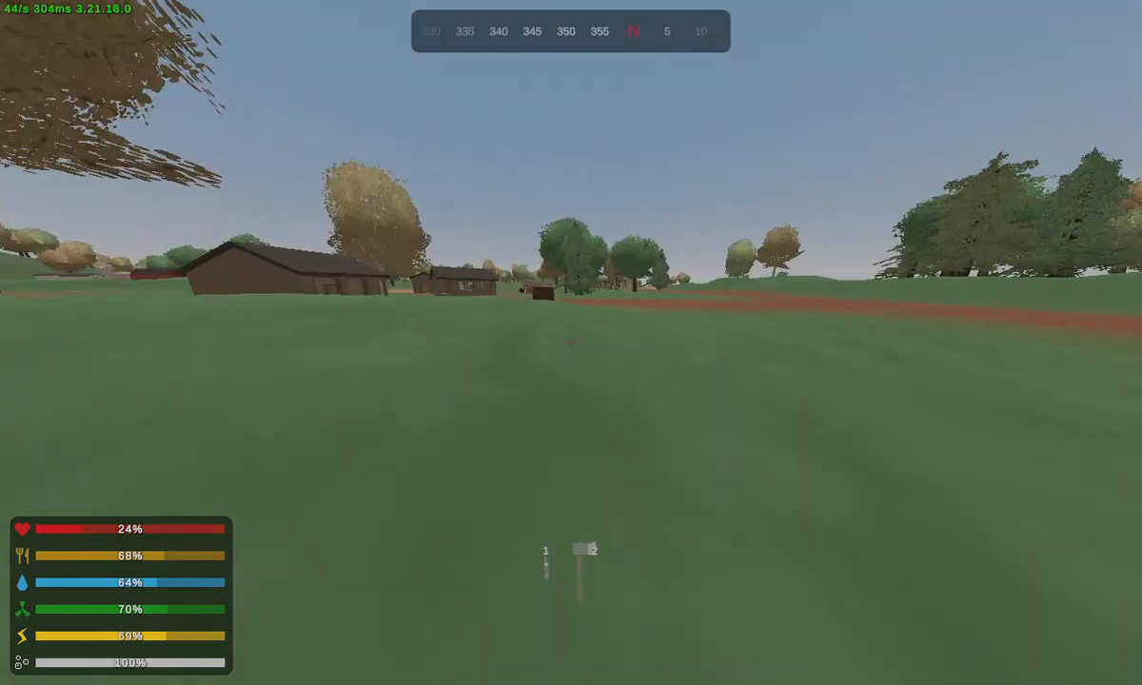
Walk onto the dirt road and face the northwest houses, health at 39%.
key("y")
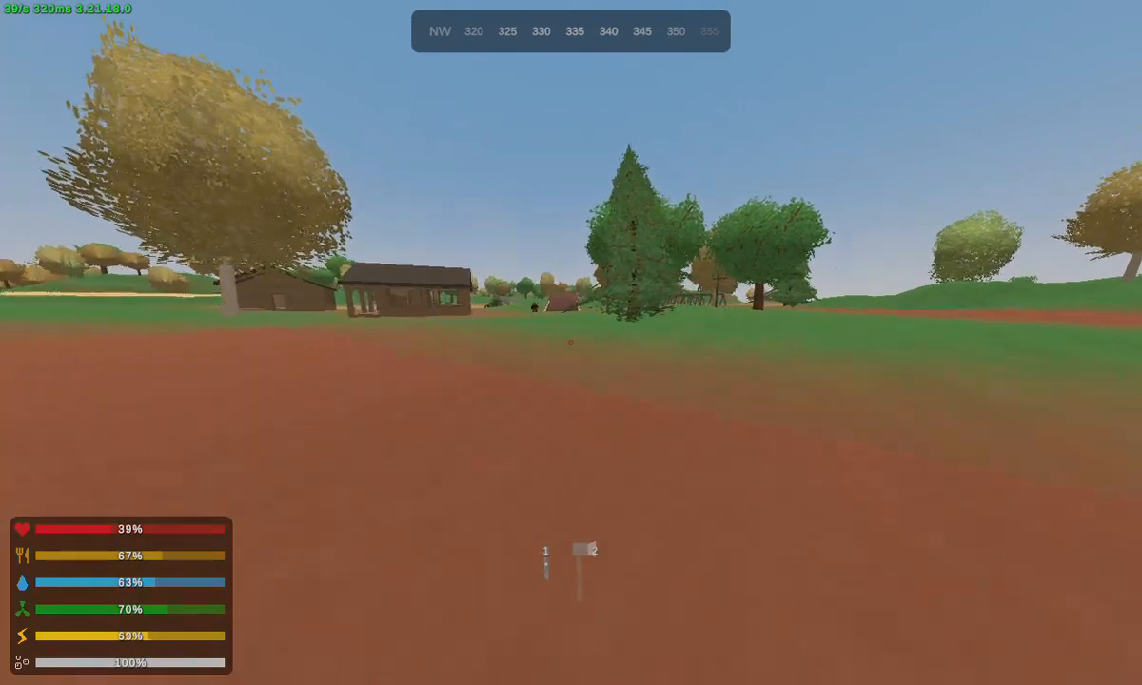
Visit the riverside tent camp, then enter a house, health at 44%.
key("m")
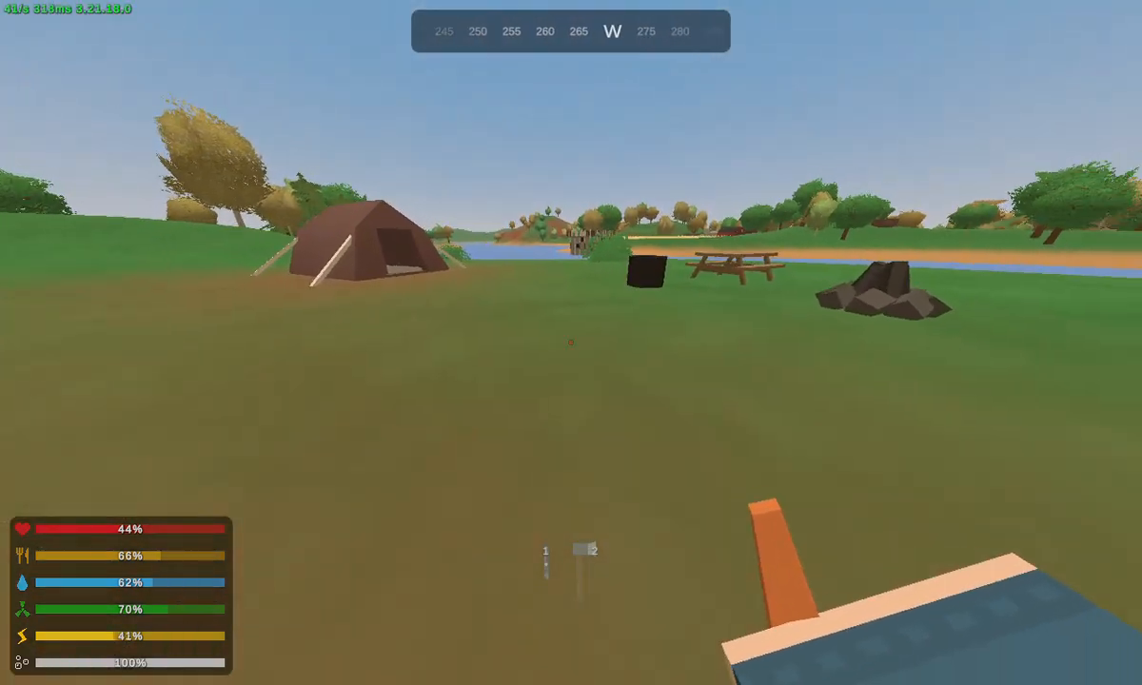
mouse_move(571, 343)
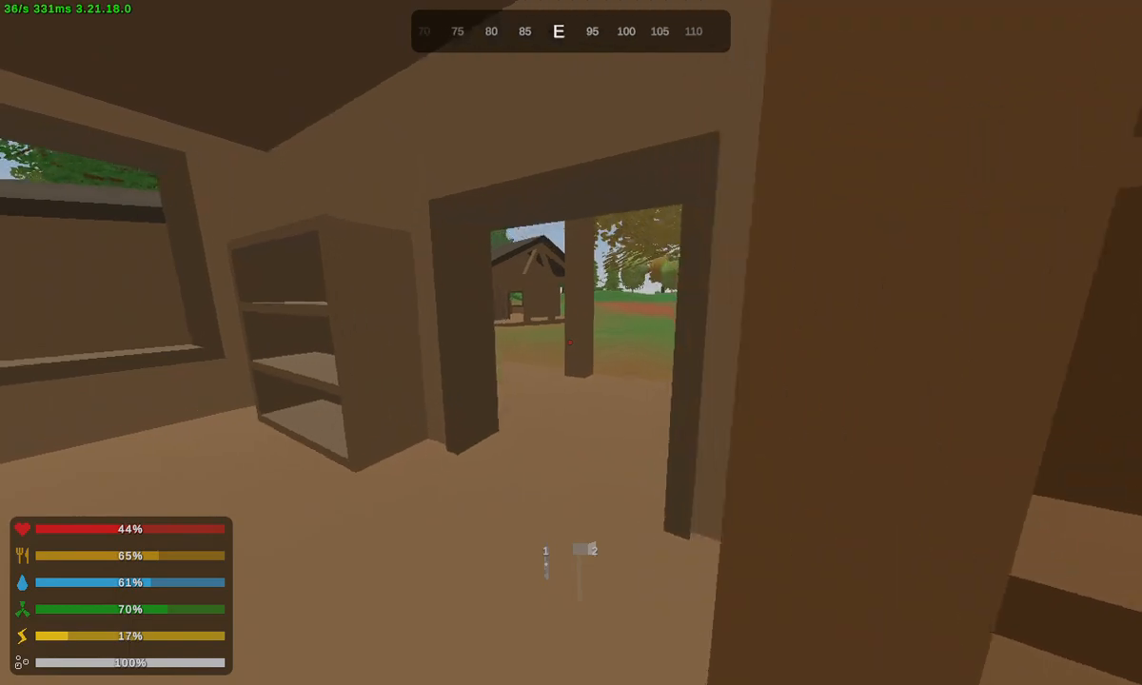
Look at the Red Parka's repair option, then walk out to the two tents.
key("y")
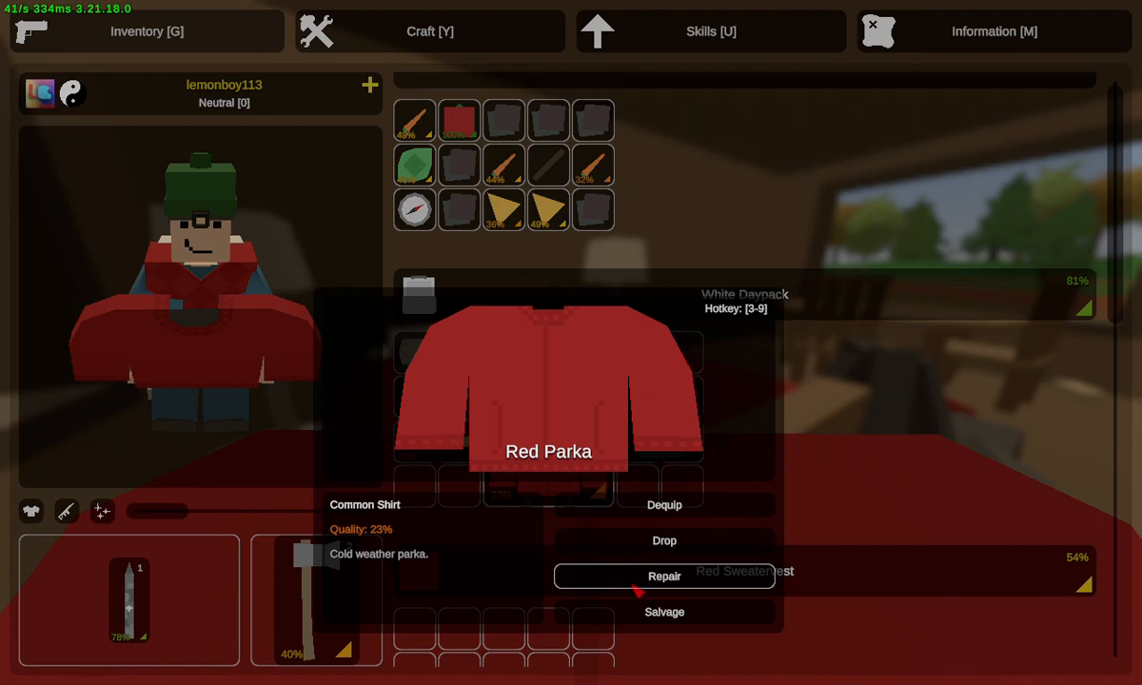
left_click(429, 31)
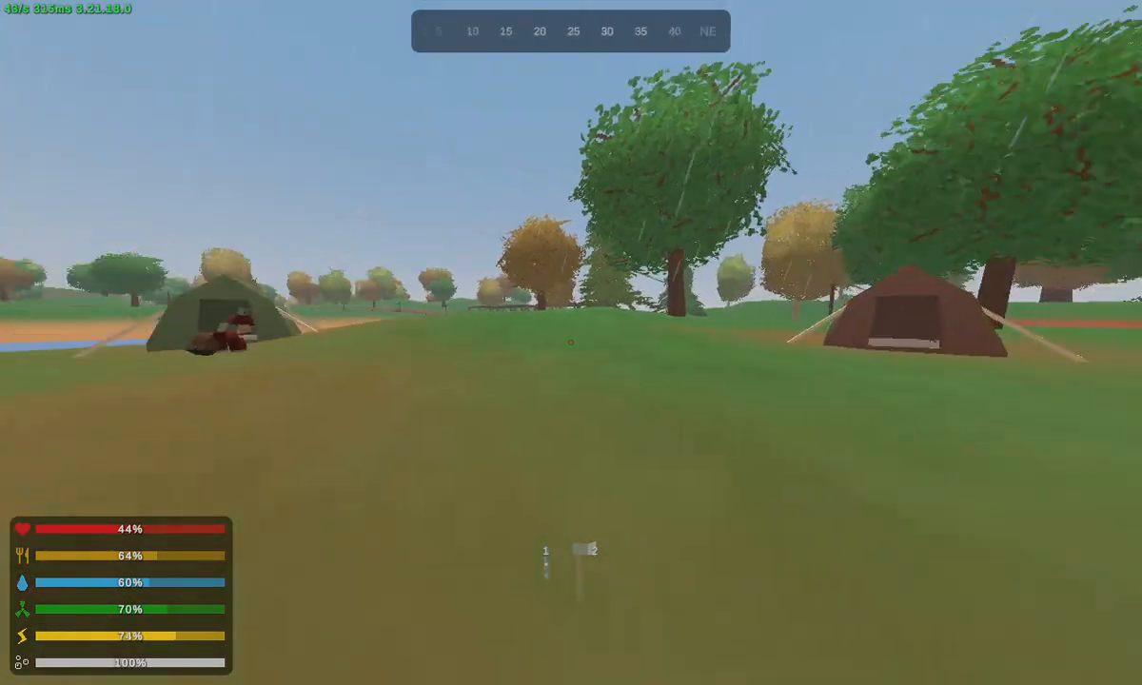
mouse_move(571, 343)
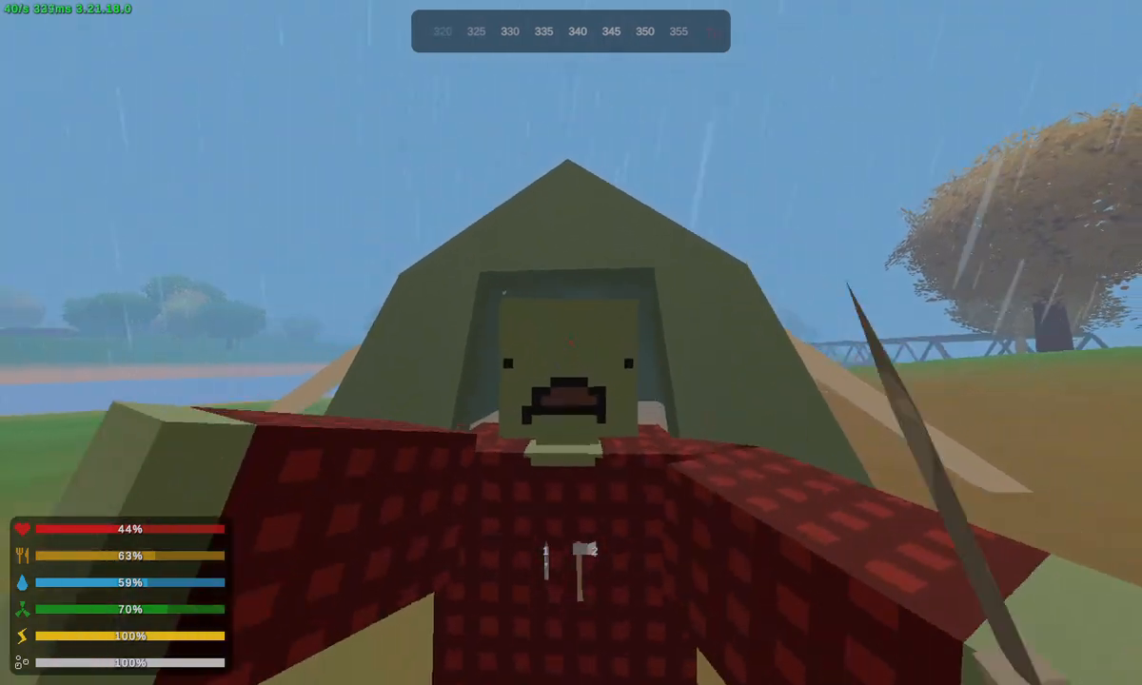
Strike the zombie at the tent and salvage the Compound Bow into three Metal Scrap.
left_click(571, 342)
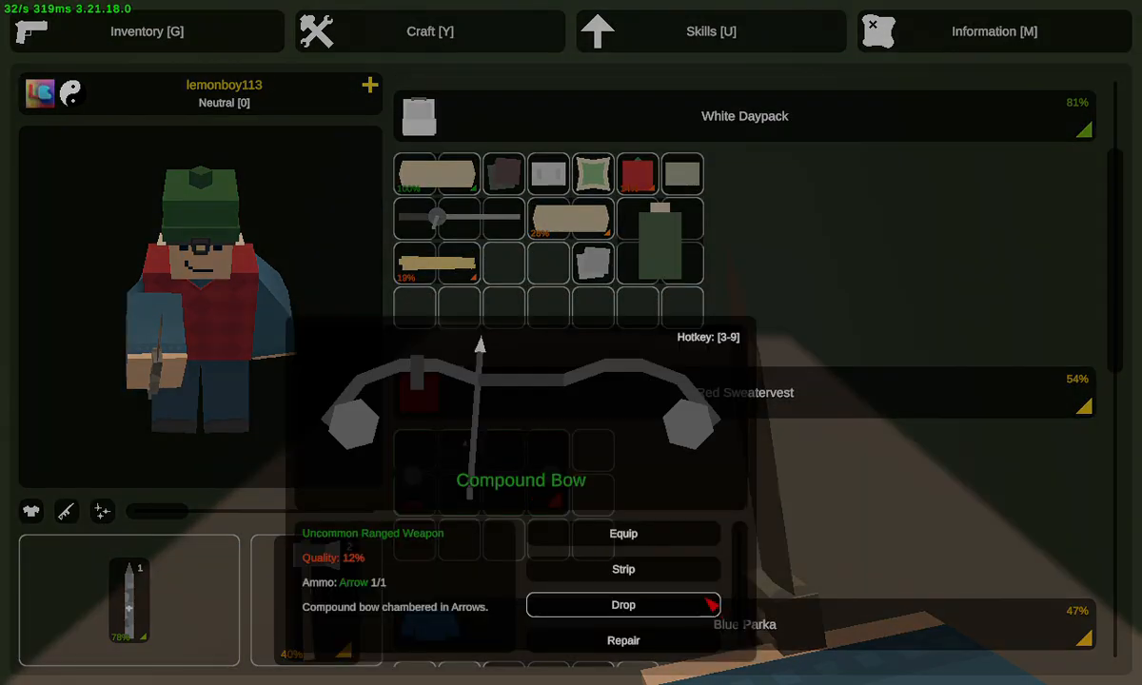
left_click(429, 32)
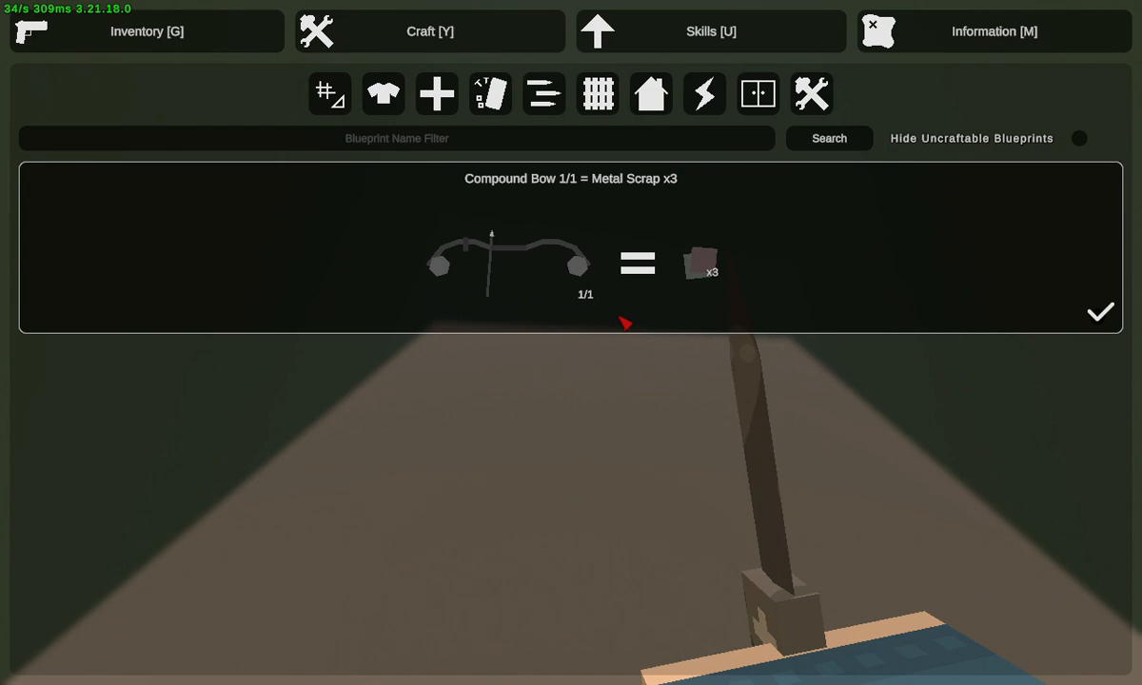
left_click(147, 31)
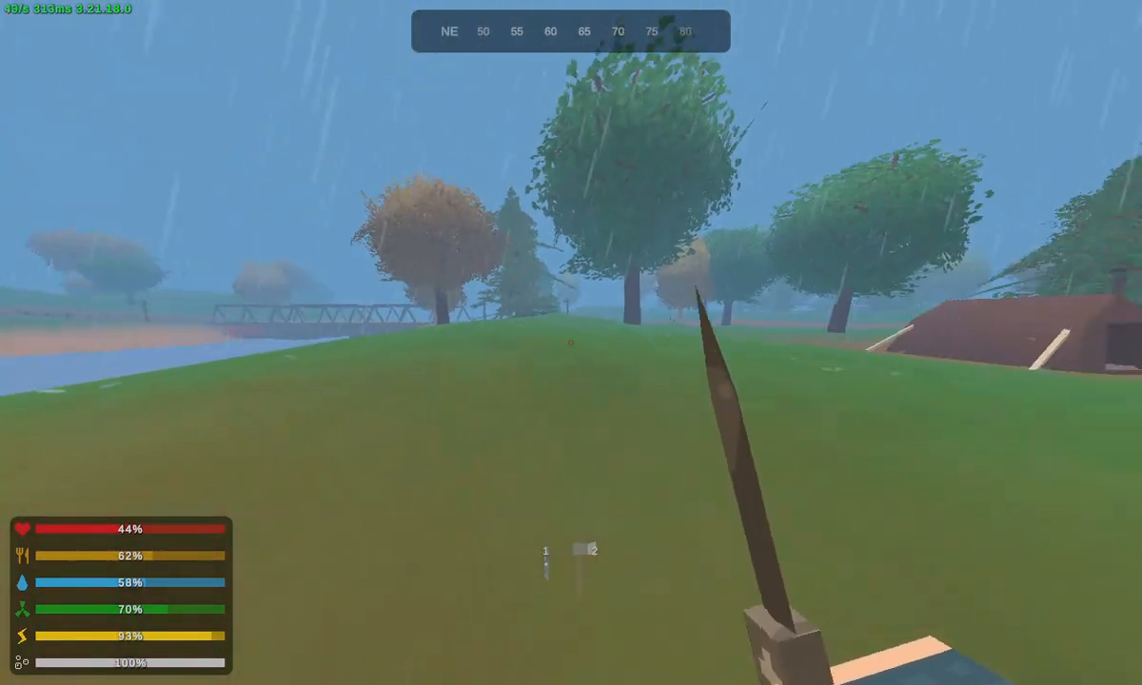
View the island map near Kensington Campground, then start across Liberation Bridge.
key("m")
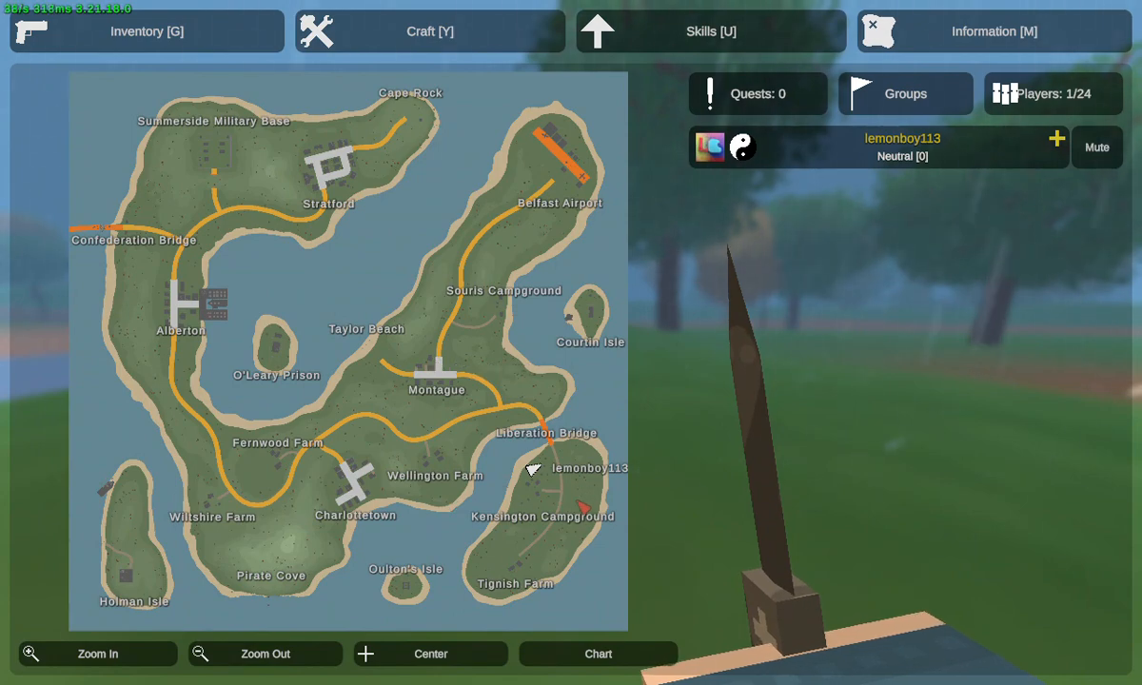
key("m")
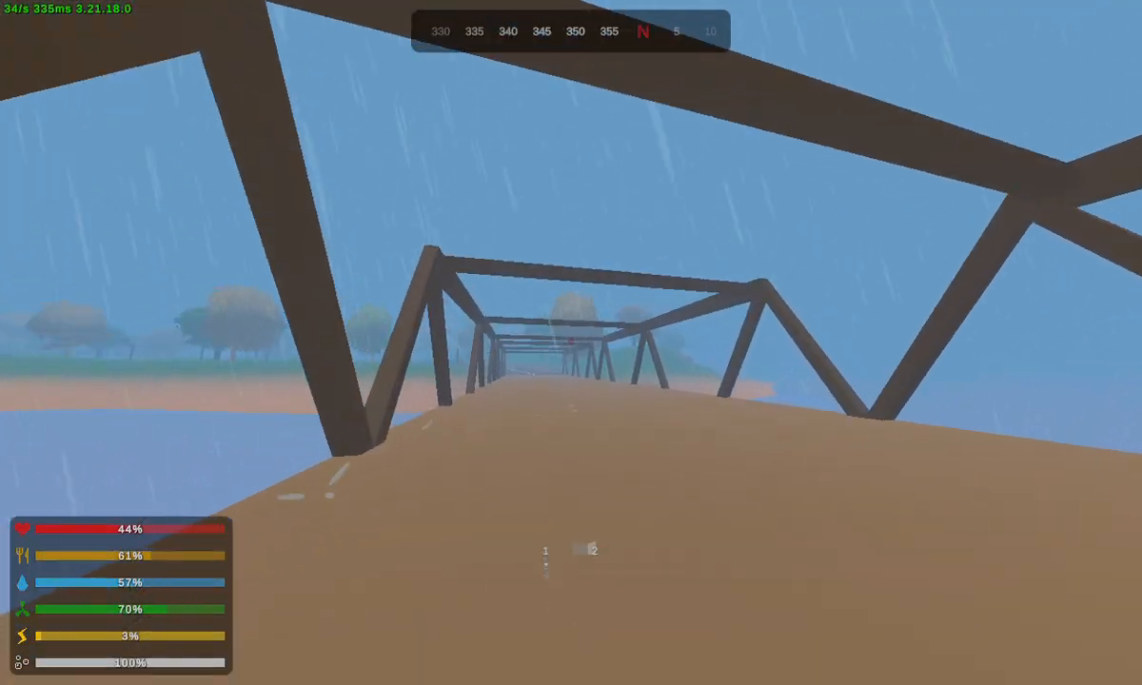
Check the daypack's metal scrap while crossing the bridge toward the road.
key("g")
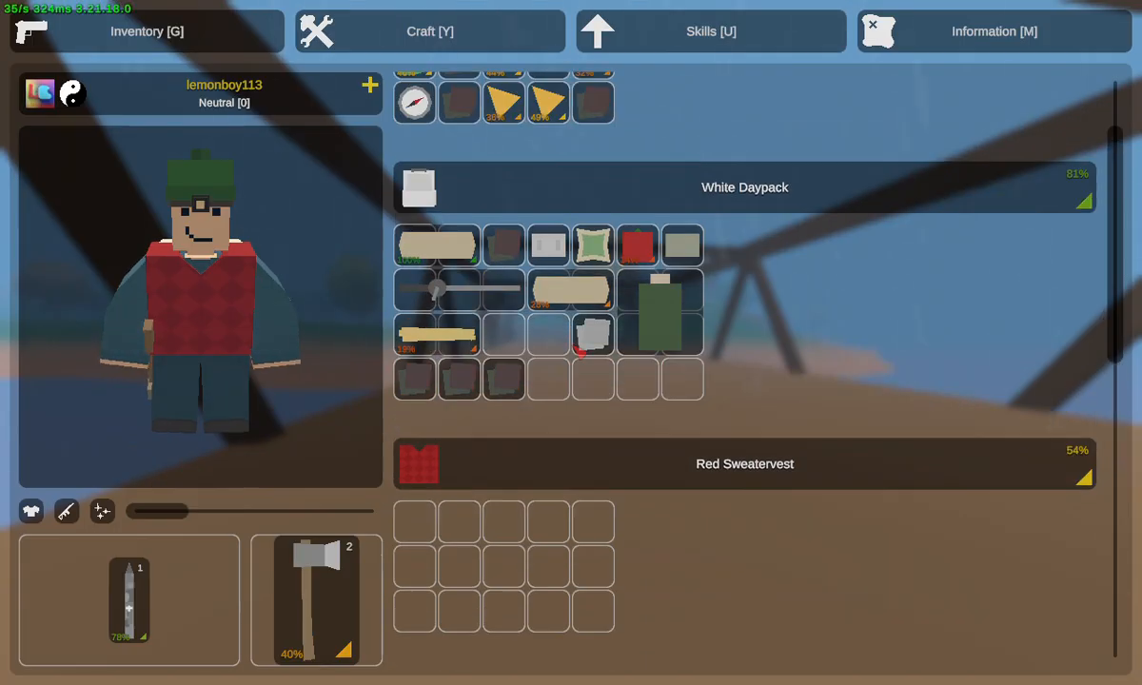
key("g")
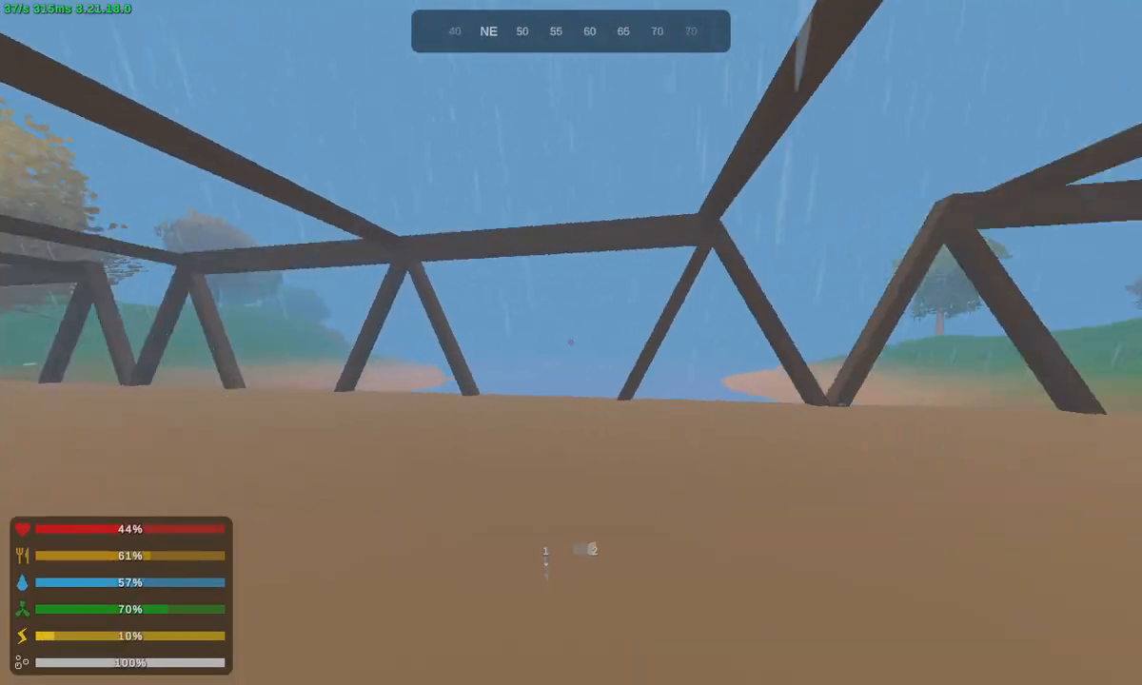
mouse_move(571, 342)
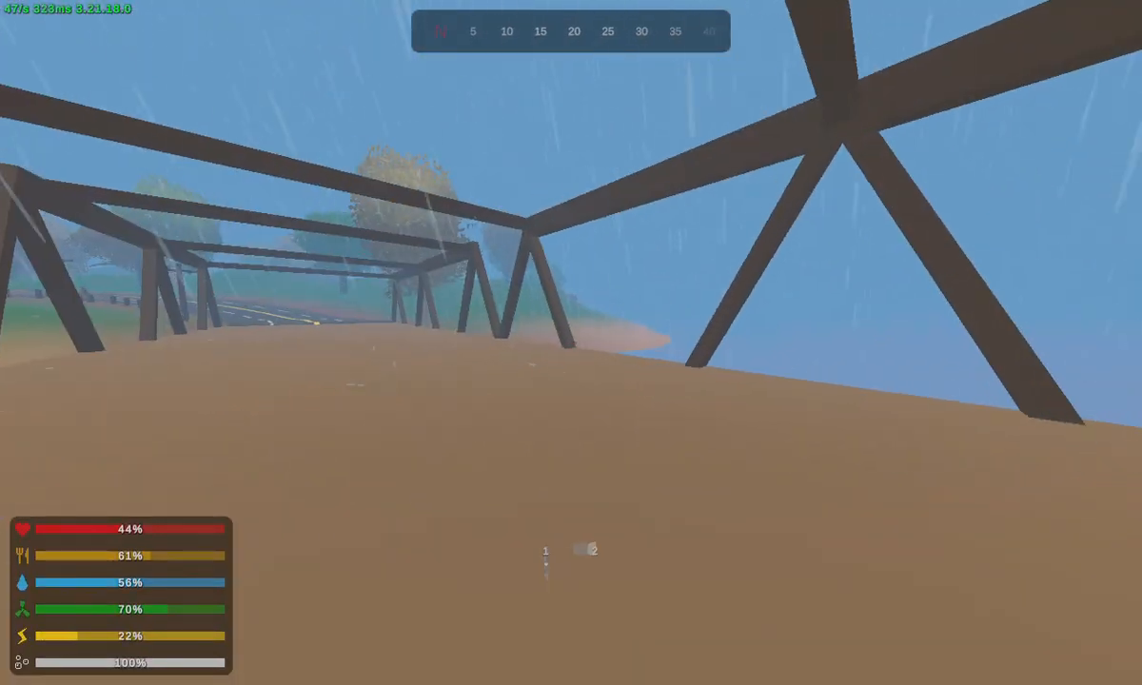
mouse_move(571, 342)
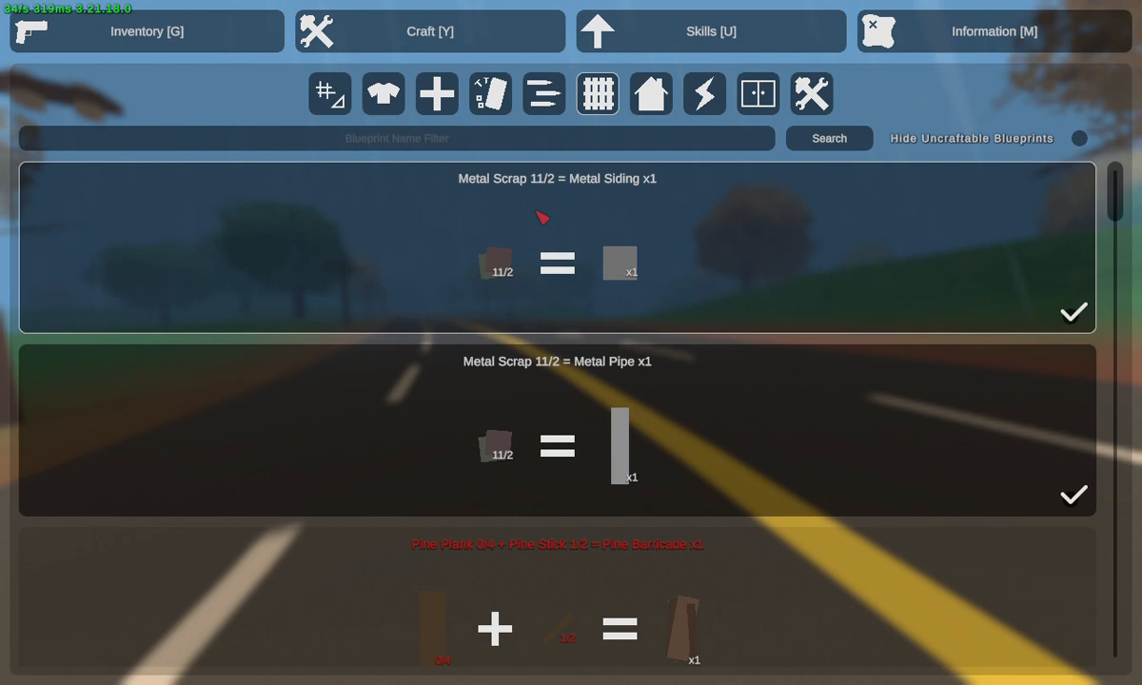
Browse the metal, building and apparel blueprint categories, then view the island map.
scroll("down", 3)
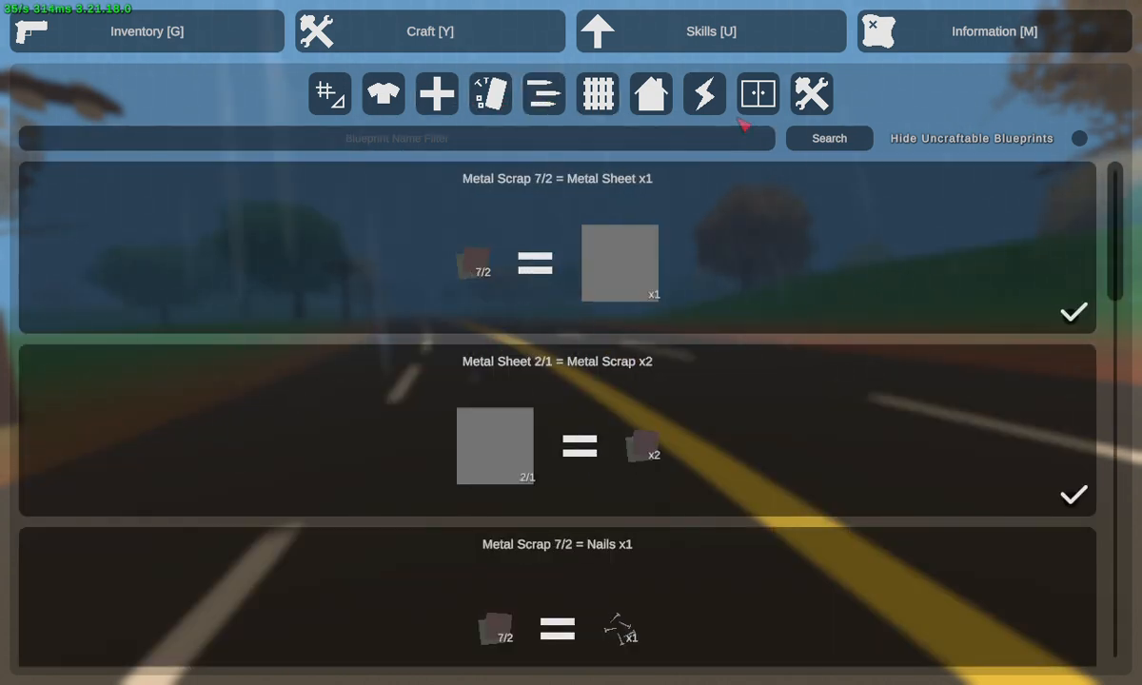
left_click(397, 138)
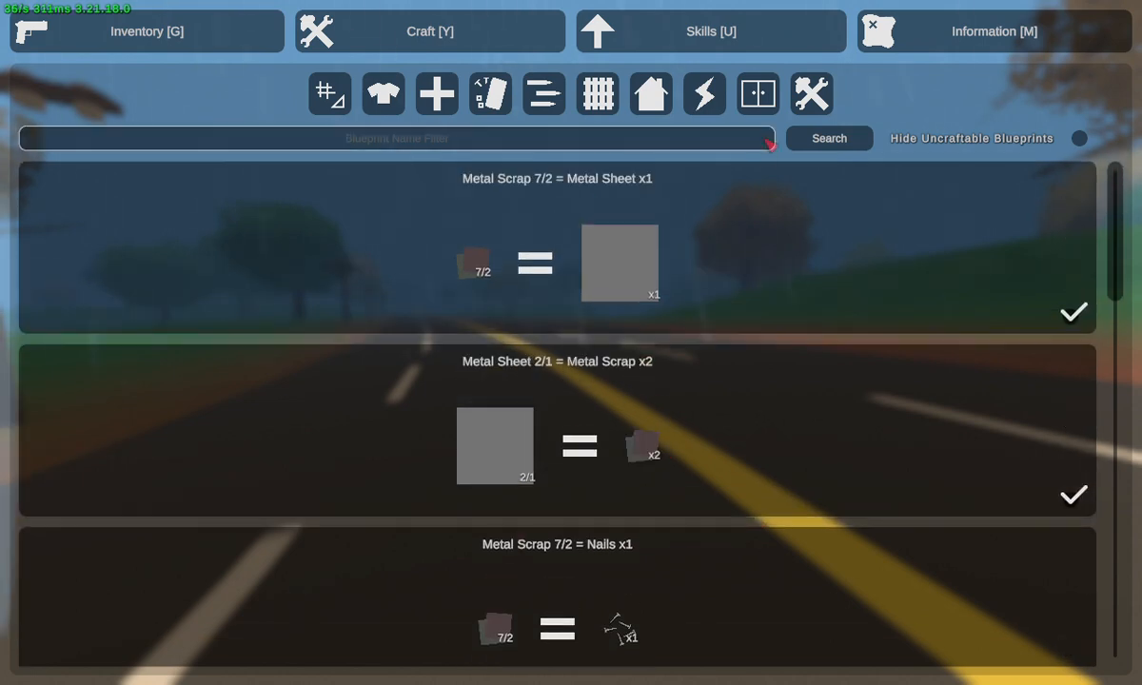
left_click(651, 93)
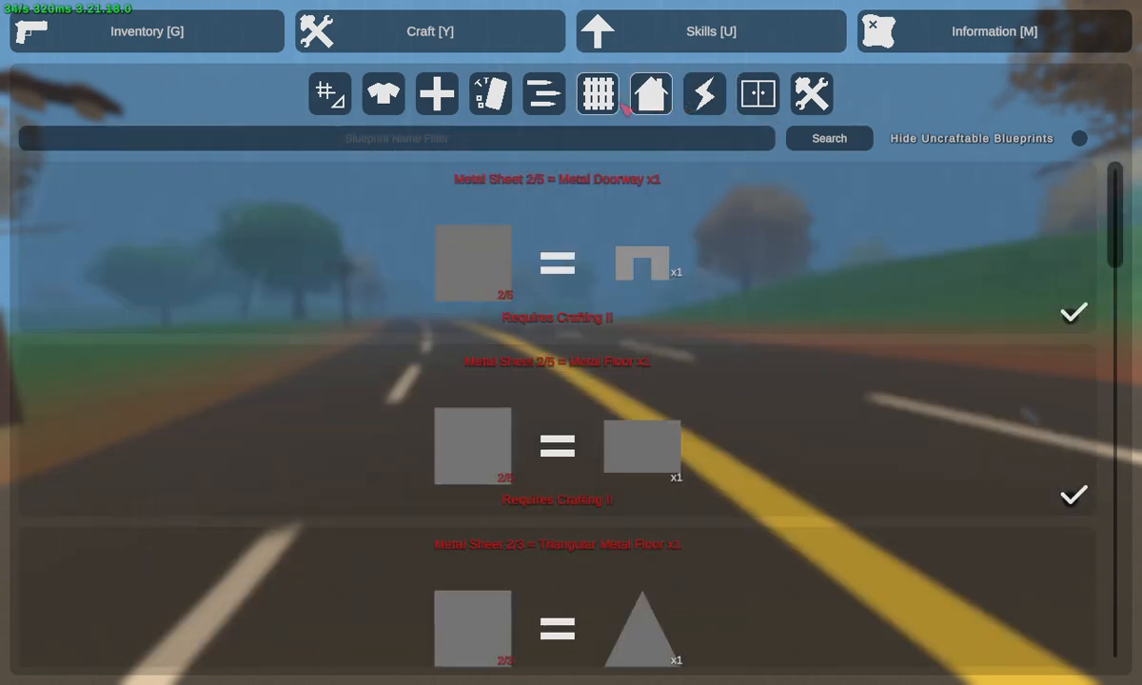
left_click(382, 94)
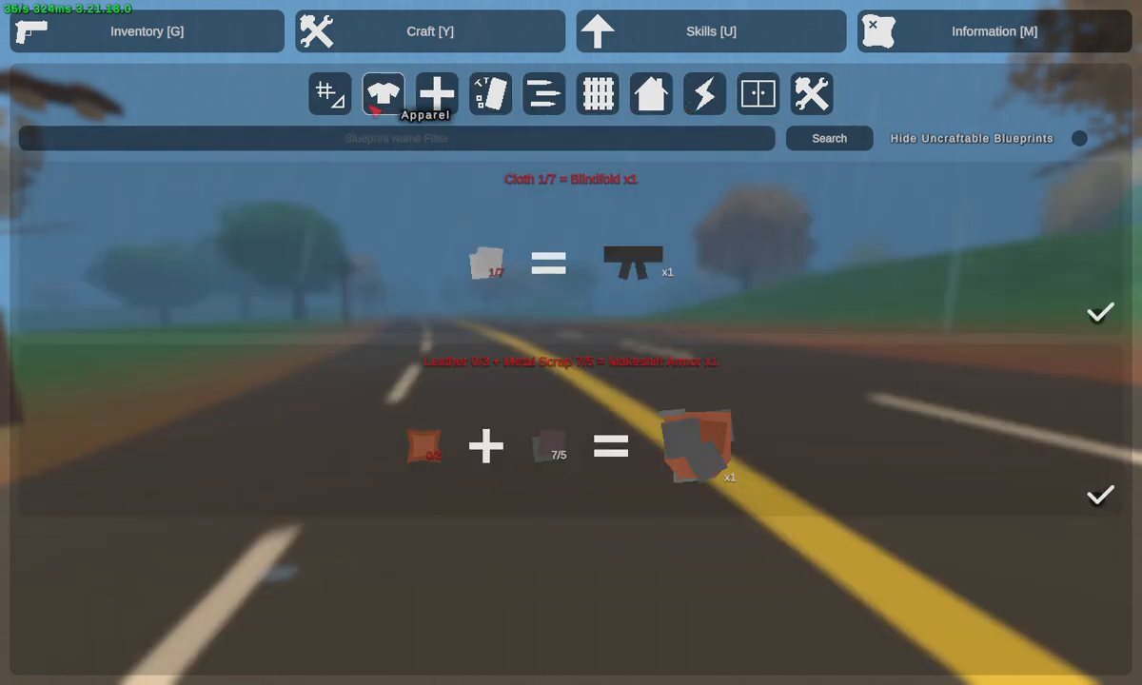
left_click(436, 92)
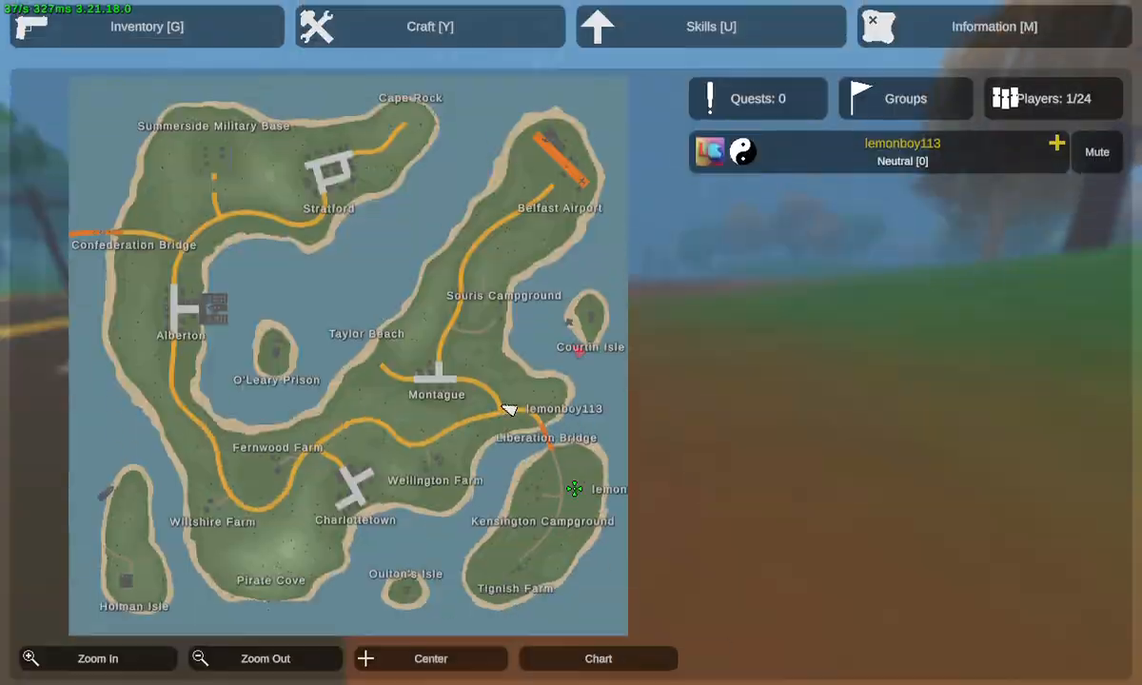
Close the map and equip the knife before walking toward the houses.
key("m")
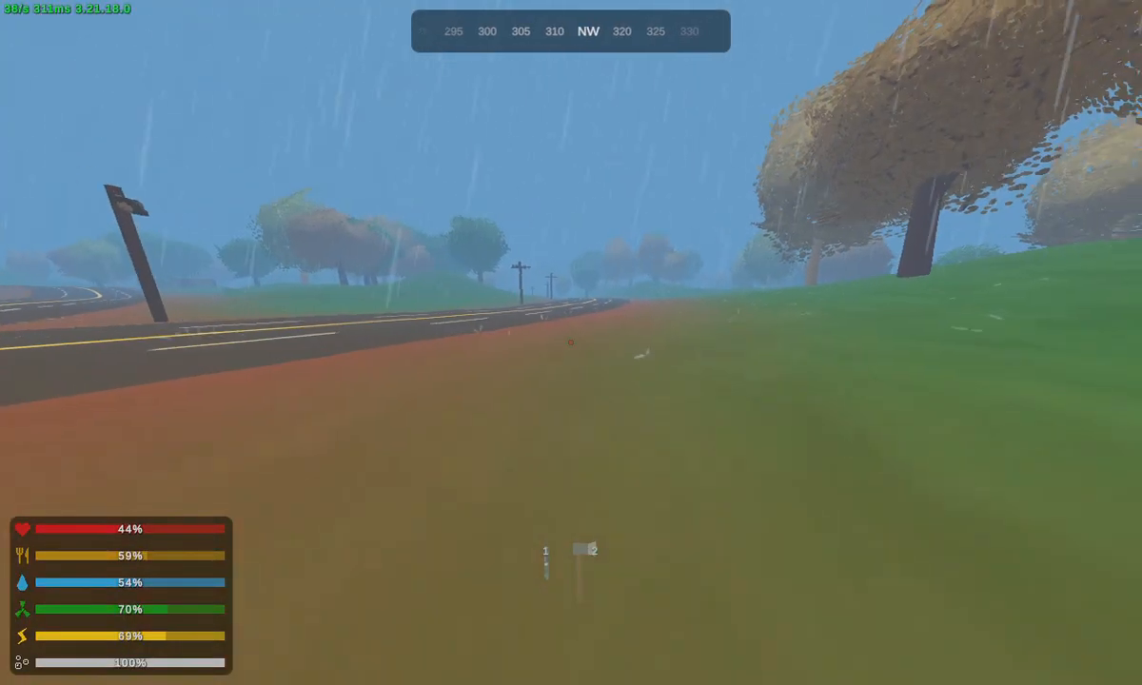
key("u")
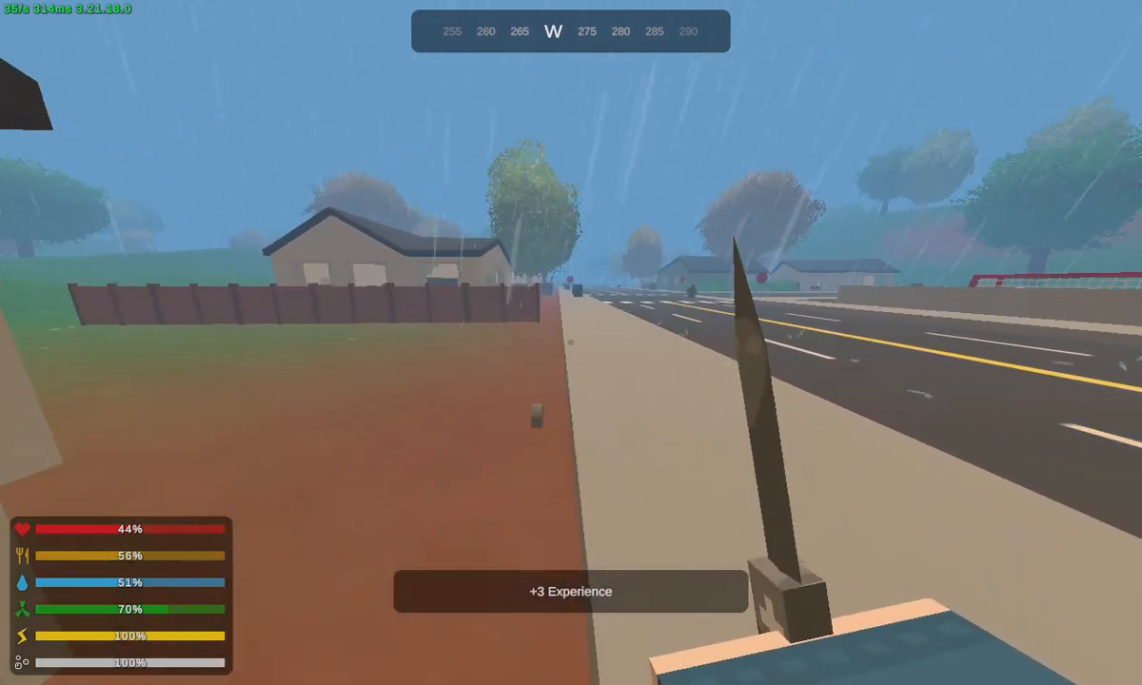
Open the Craft menu and strike the purple-clad zombie with the knife.
key("y")
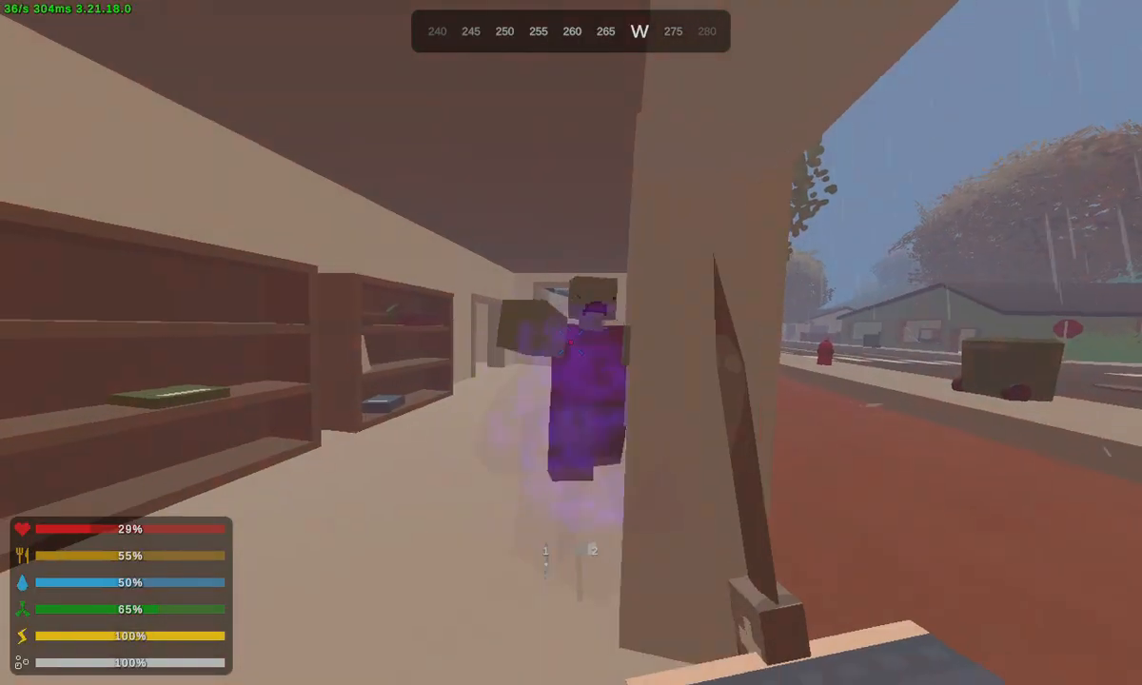
left_click(571, 343)
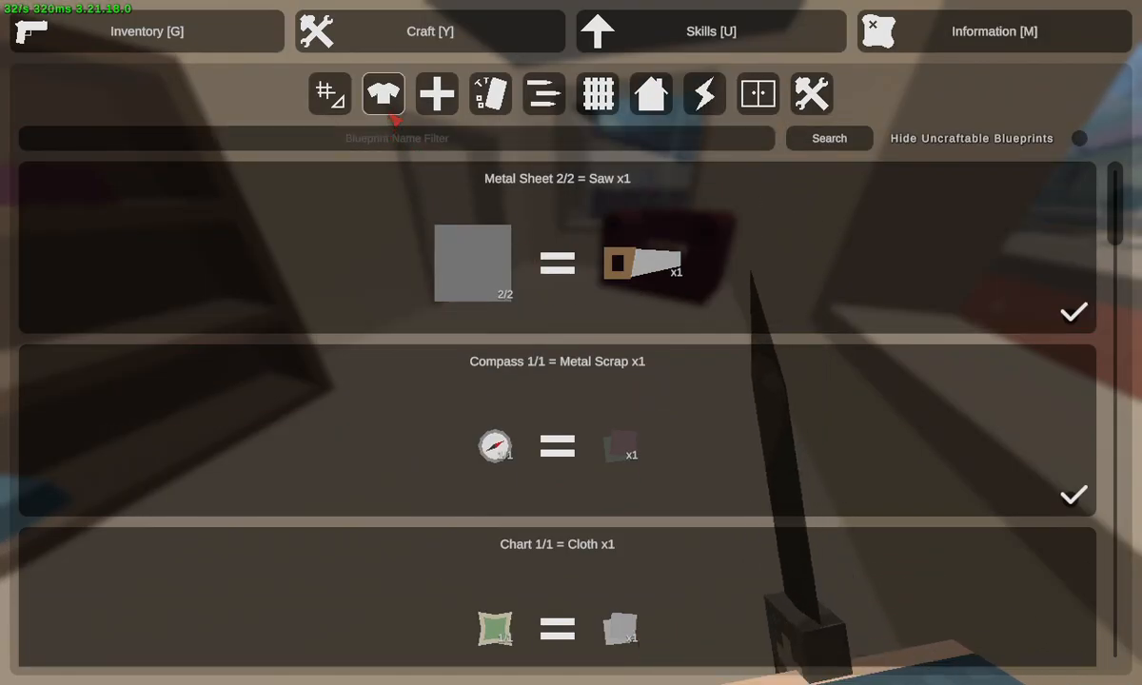
Look through the daypack and parka contents, then close the inventory.
left_click(383, 94)
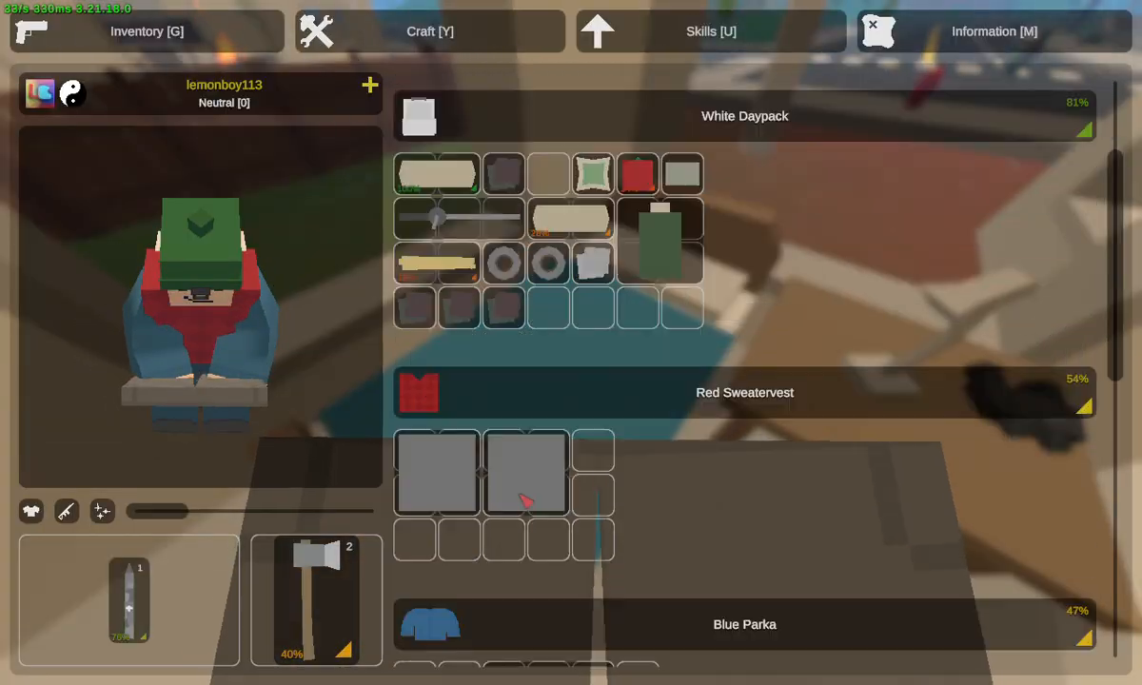
scroll("down", 3)
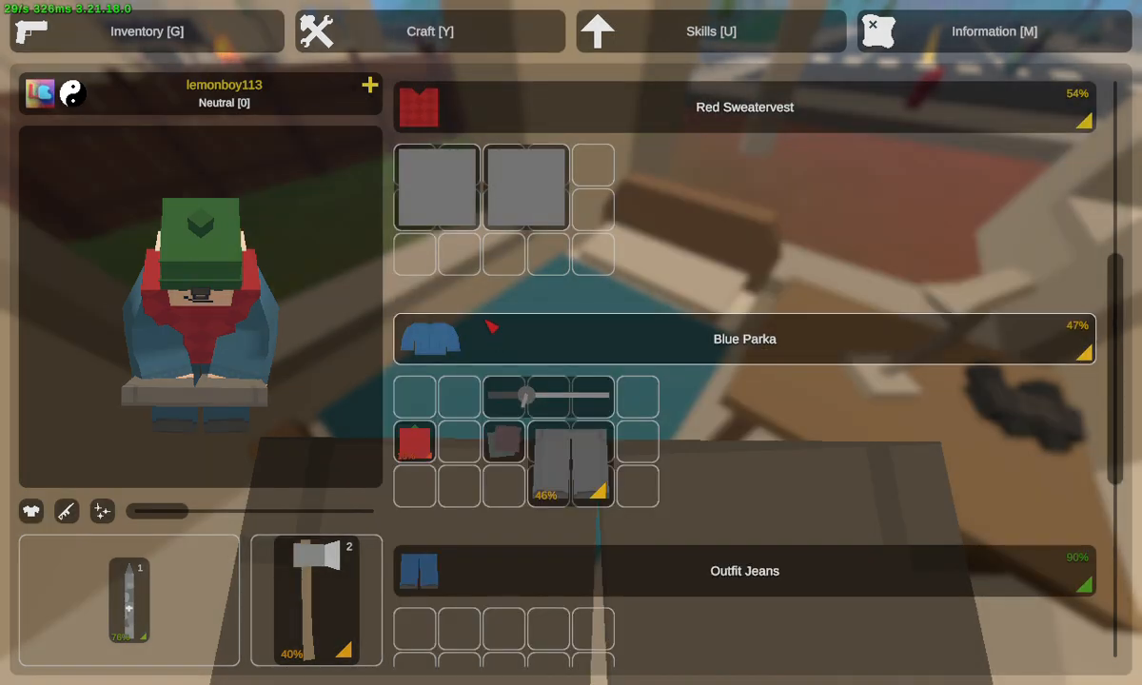
key("g")
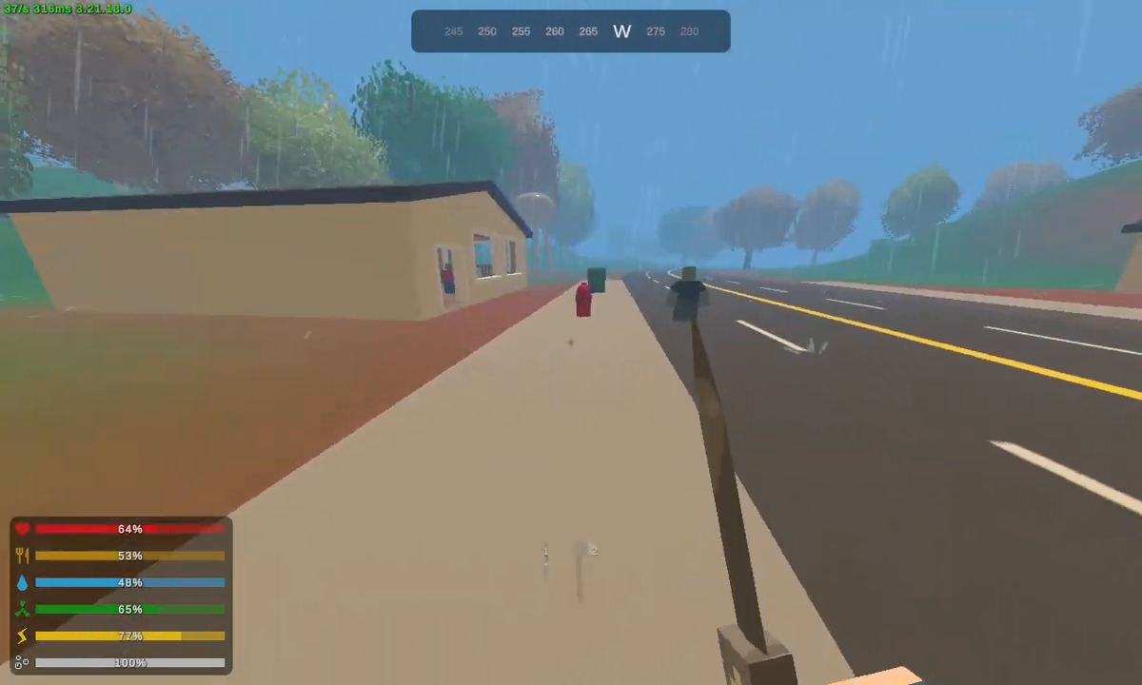
Chop a tree on the wooded hill into logs and reopen the crafting blueprints.
key("w")
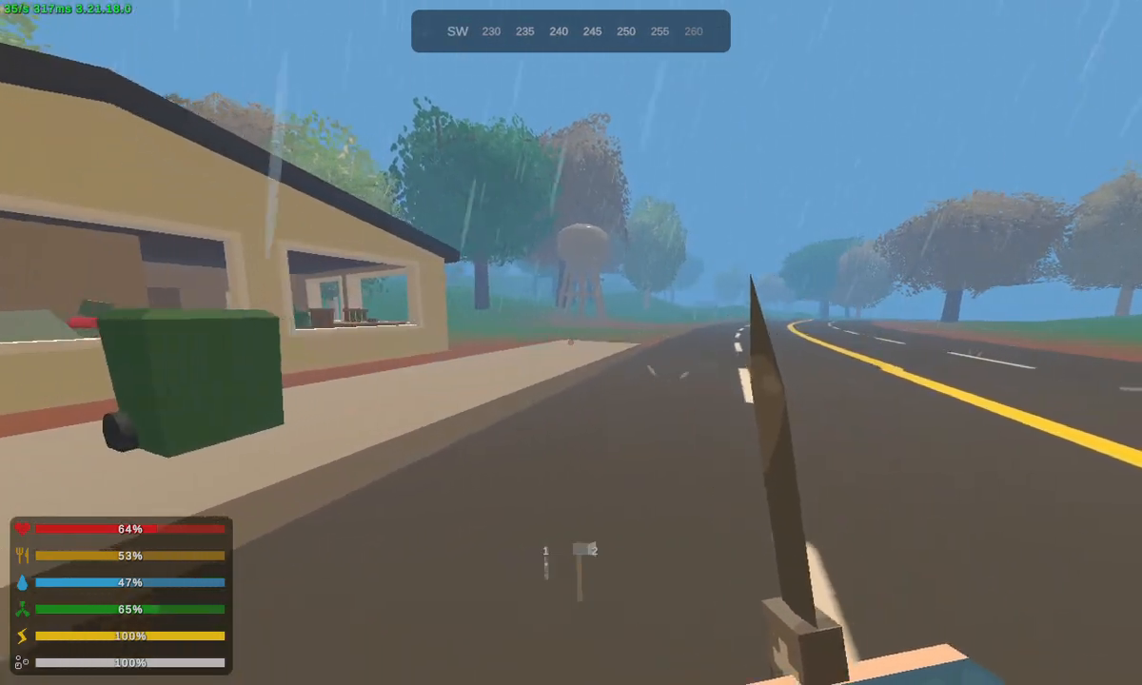
key("g")
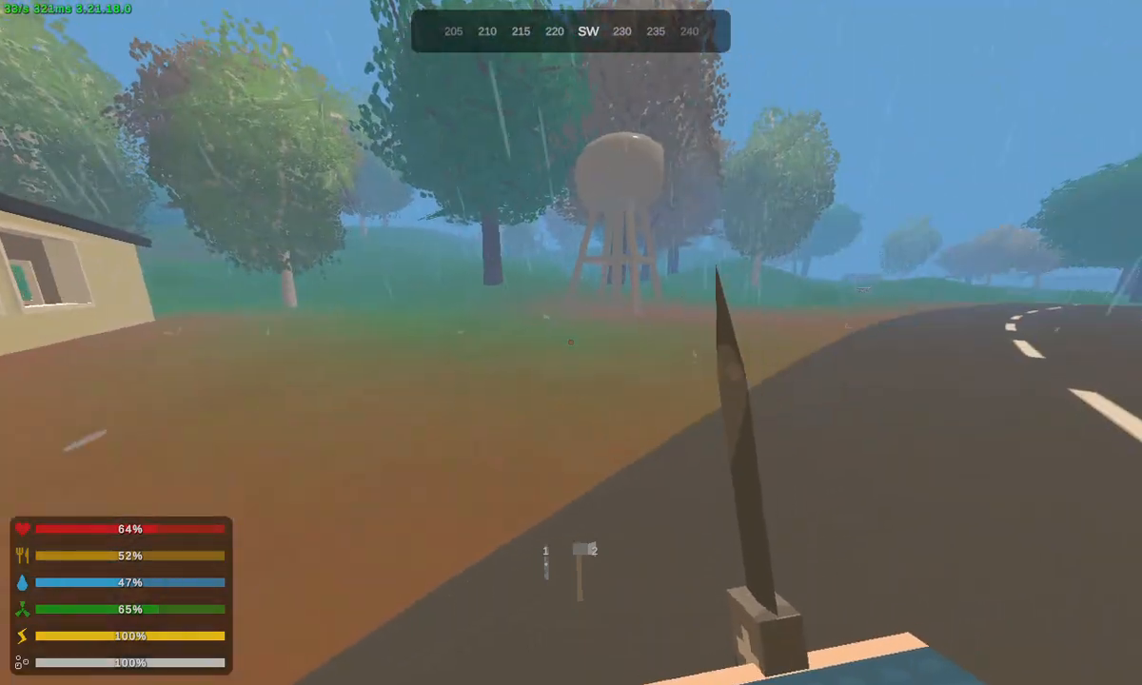
mouse_move(571, 343)
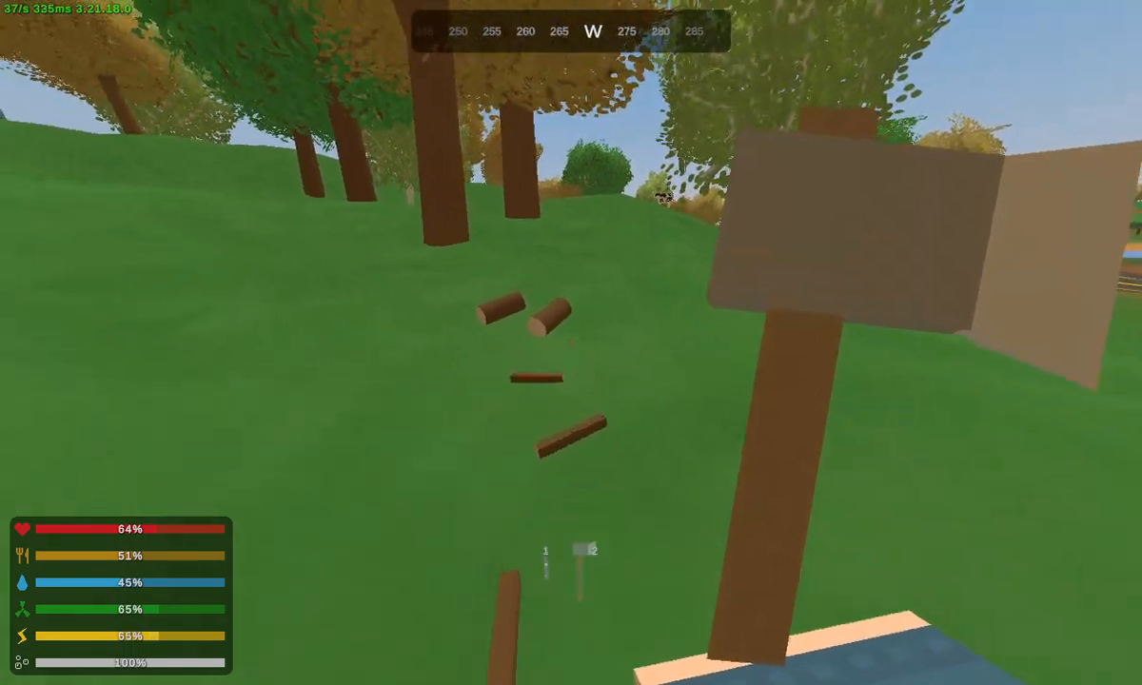
key("y")
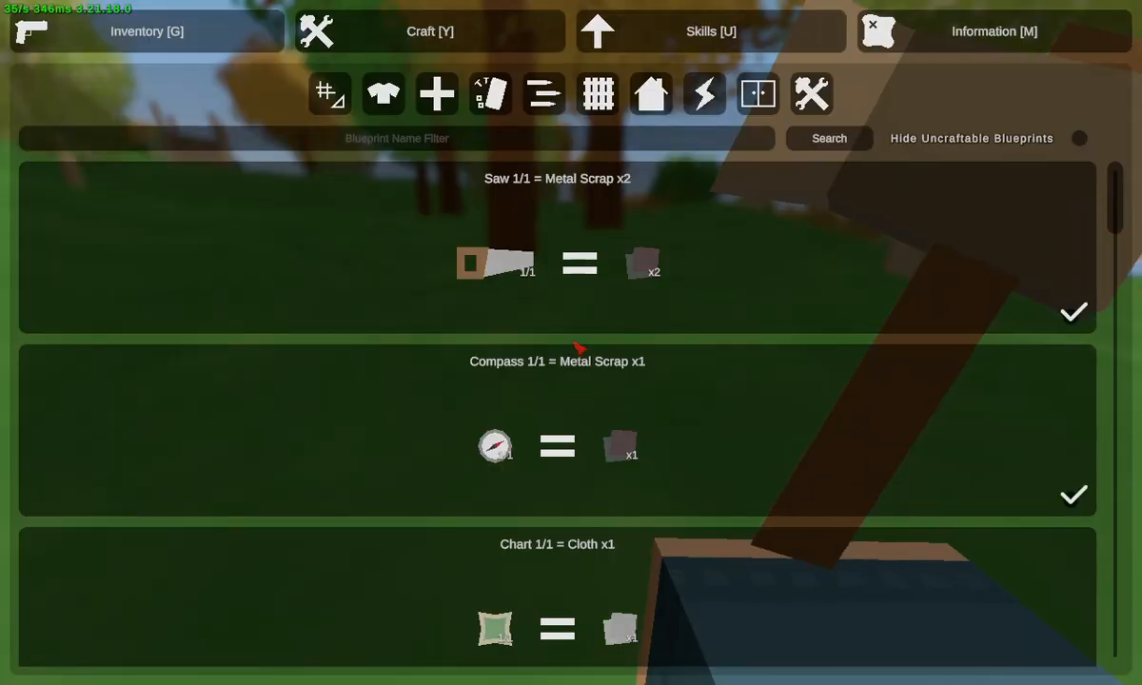
Craft planks and the makeshift rifle from the Craft tab blueprints.
scroll("down", 3)
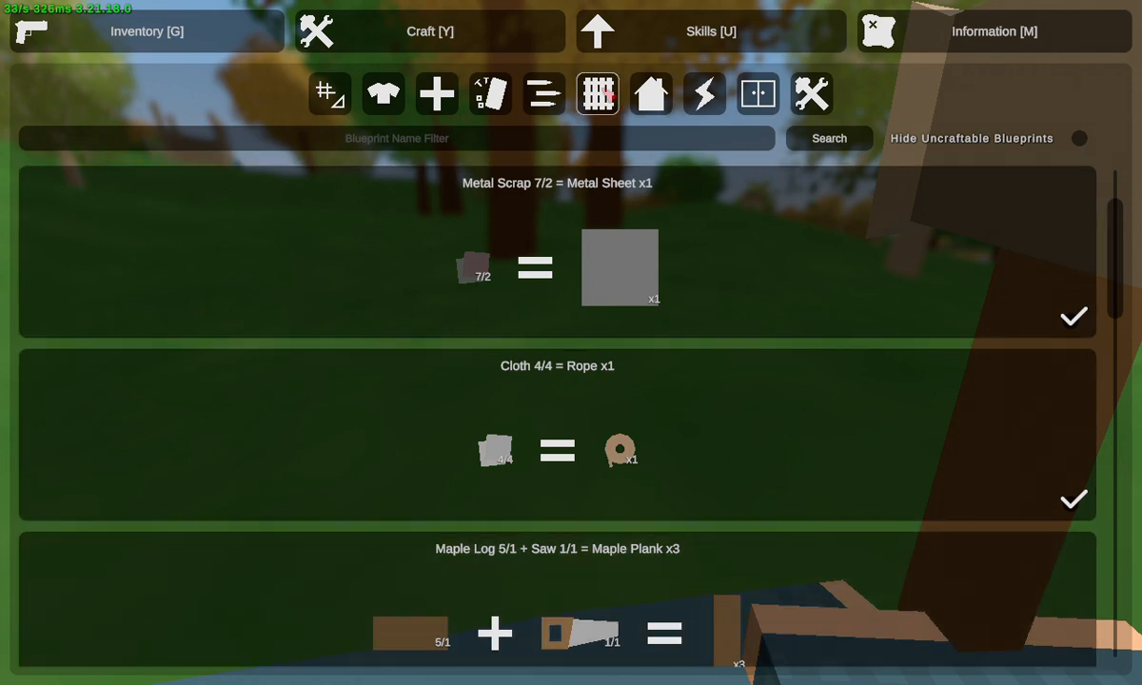
scroll("down", 3)
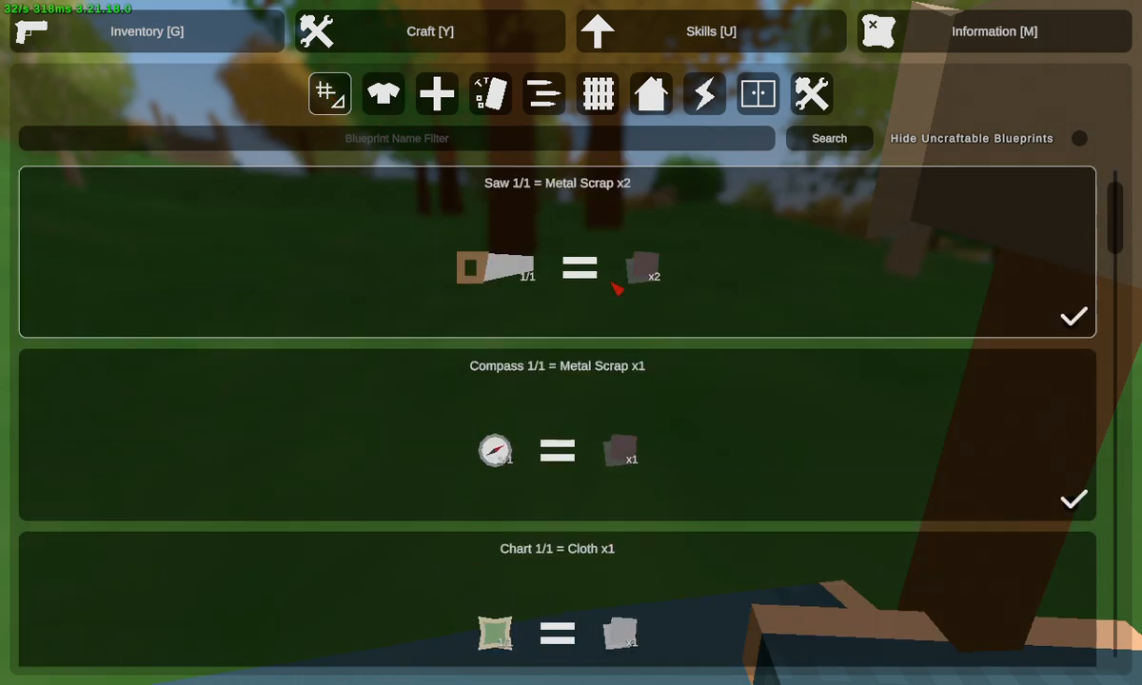
scroll("down", 3)
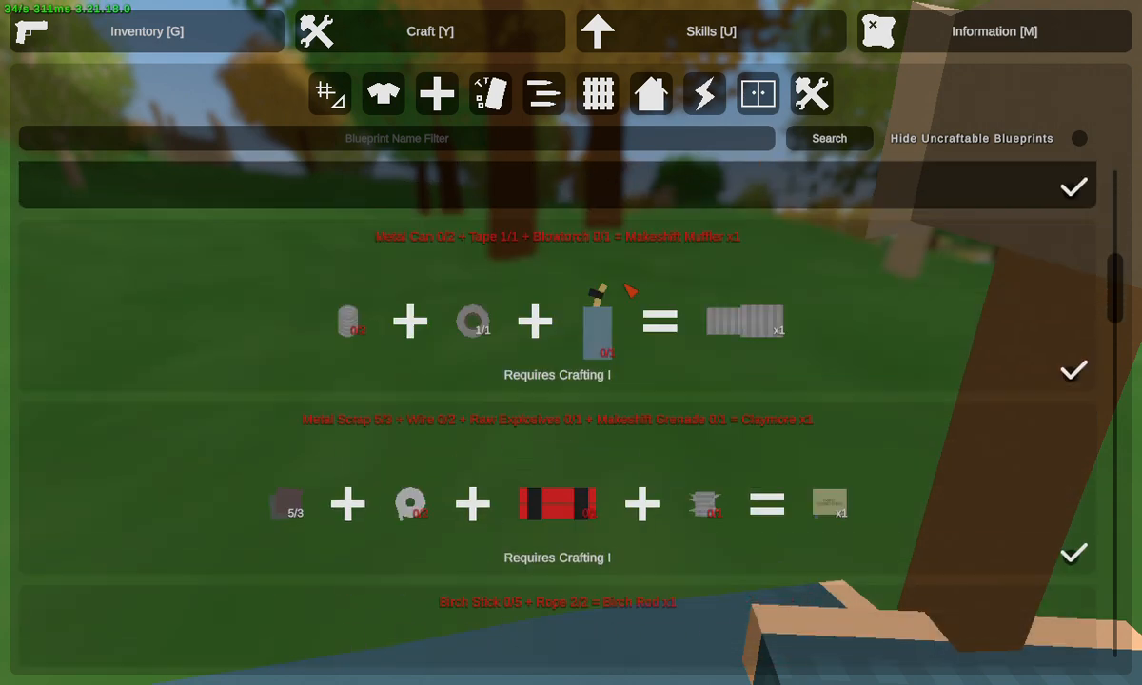
Confirm the rifle in the primary slot, then browse pocketknife and supply blueprints.
left_click(147, 32)
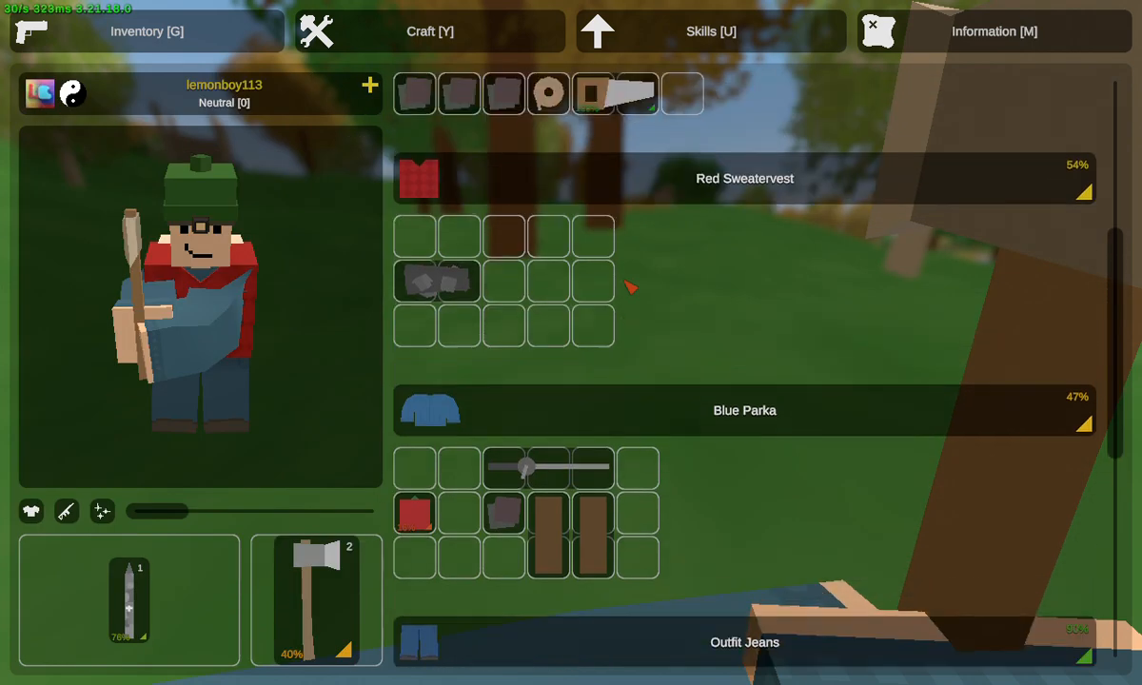
scroll("down", 3)
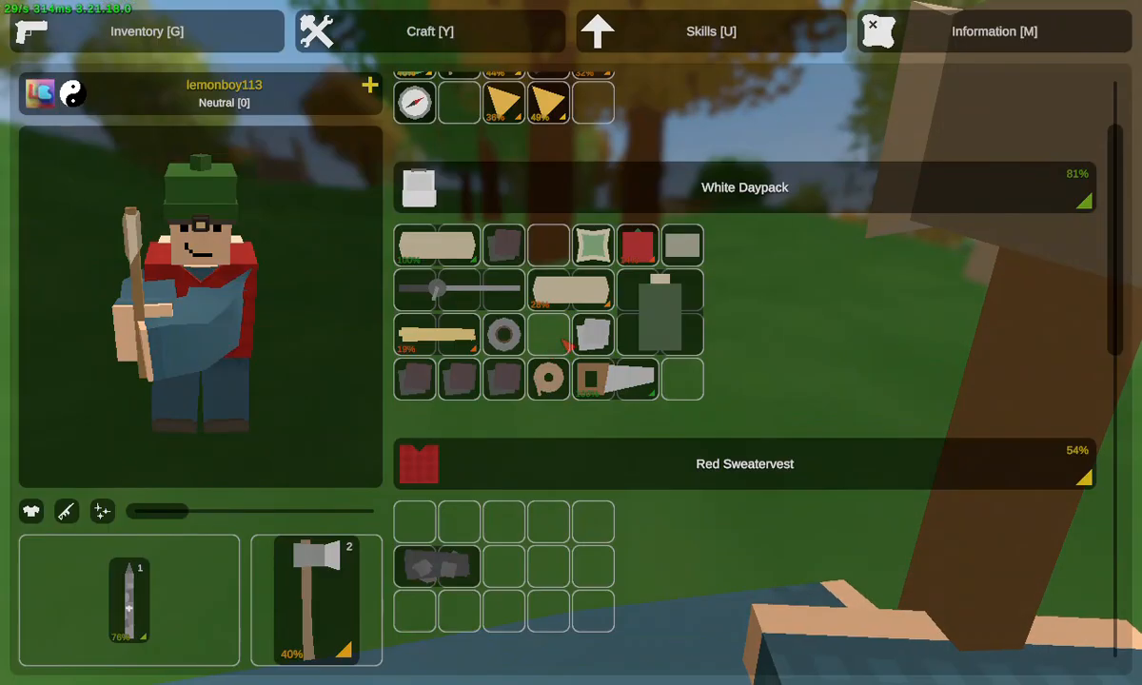
scroll("down", 3)
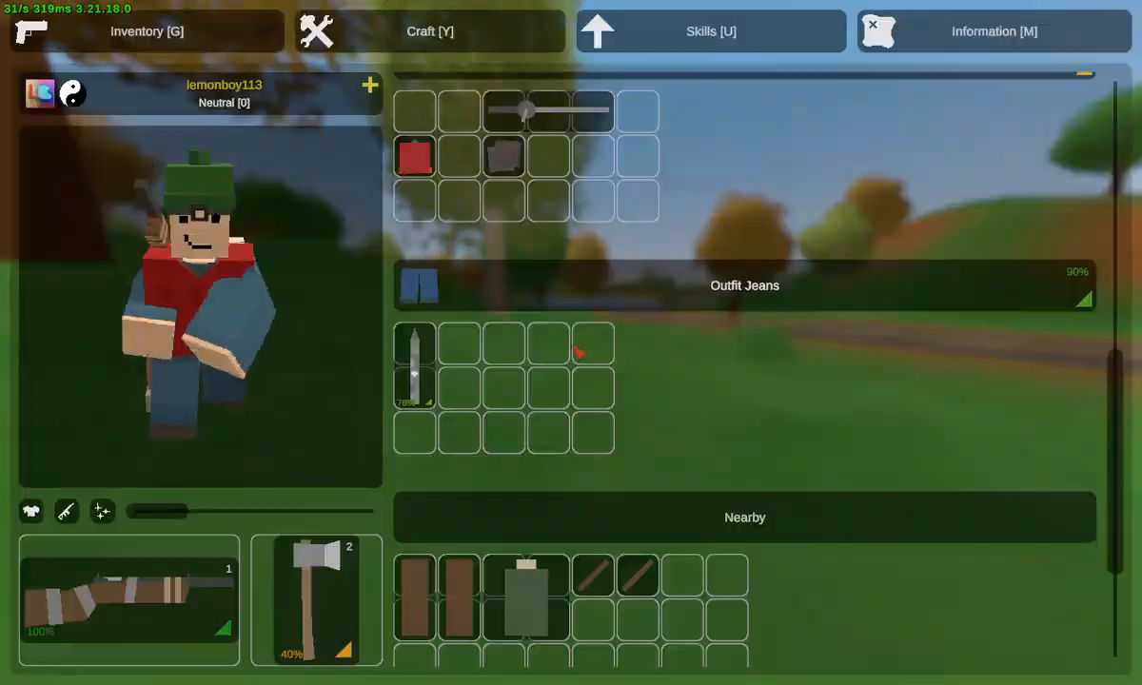
left_click(429, 32)
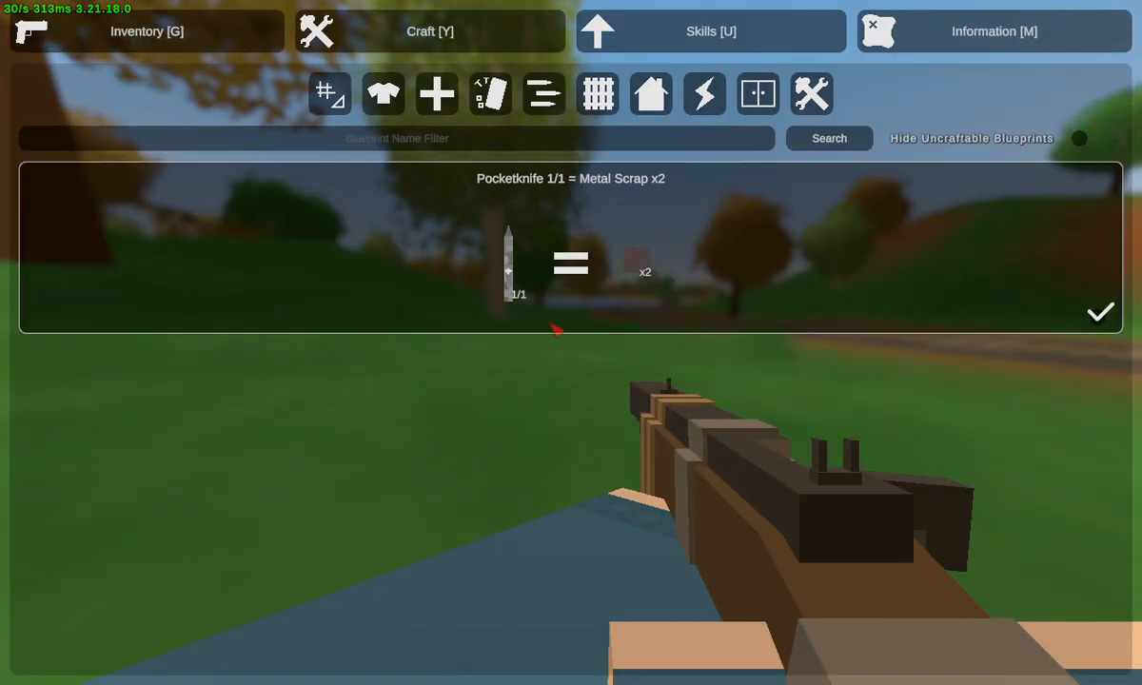
left_click(544, 94)
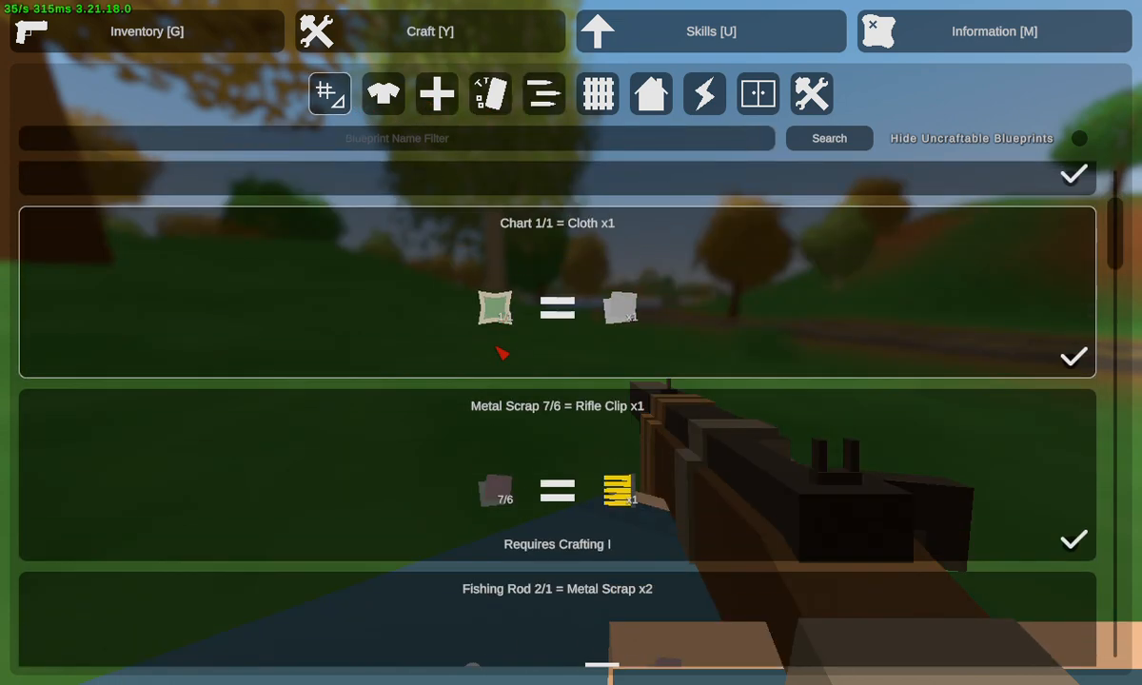
scroll("down", 3)
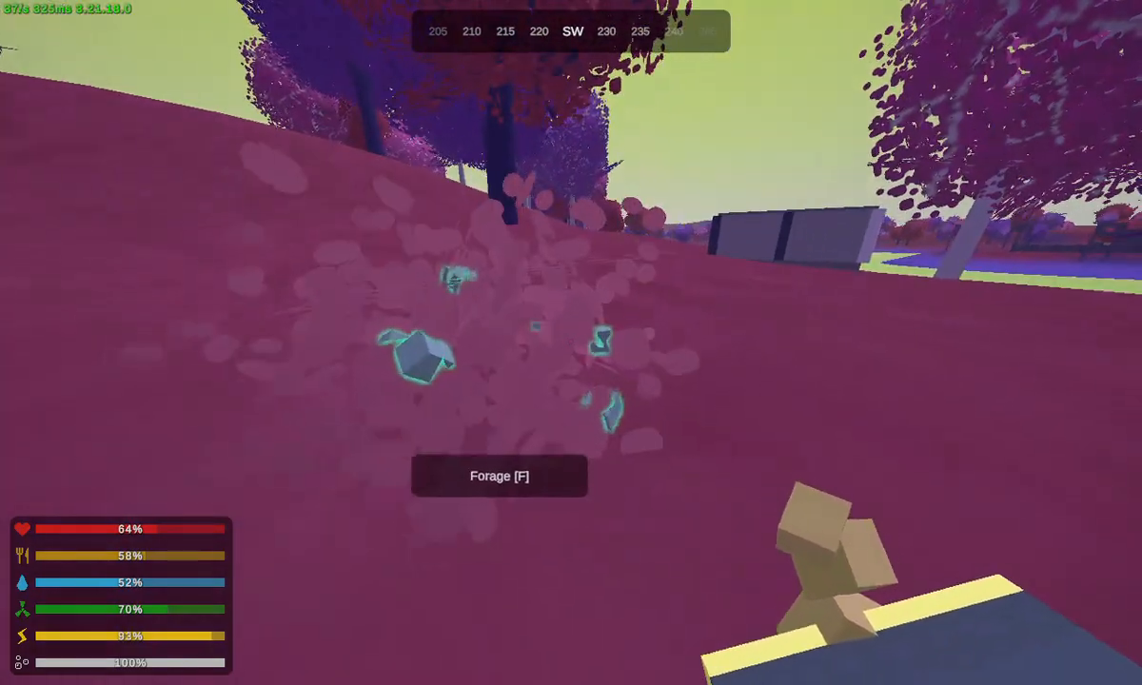
Forage and eat berries from the bush, raising food to 74%.
key("f")
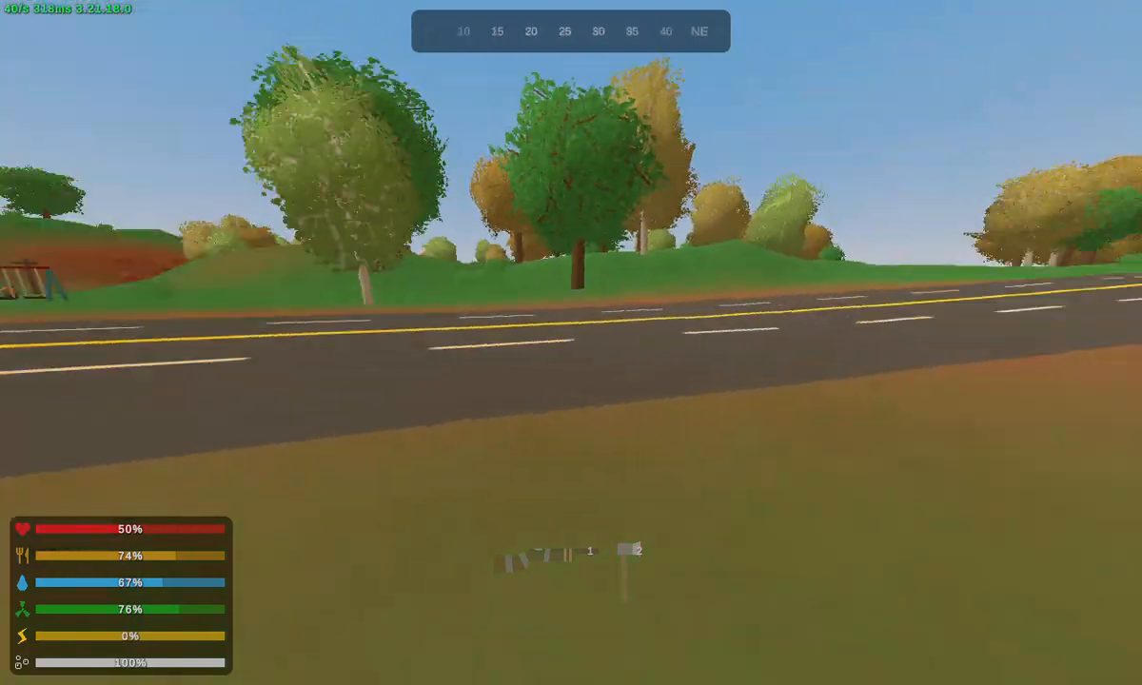
Walk to the road and open the inventory showing cloth and metal scrap.
key("m")
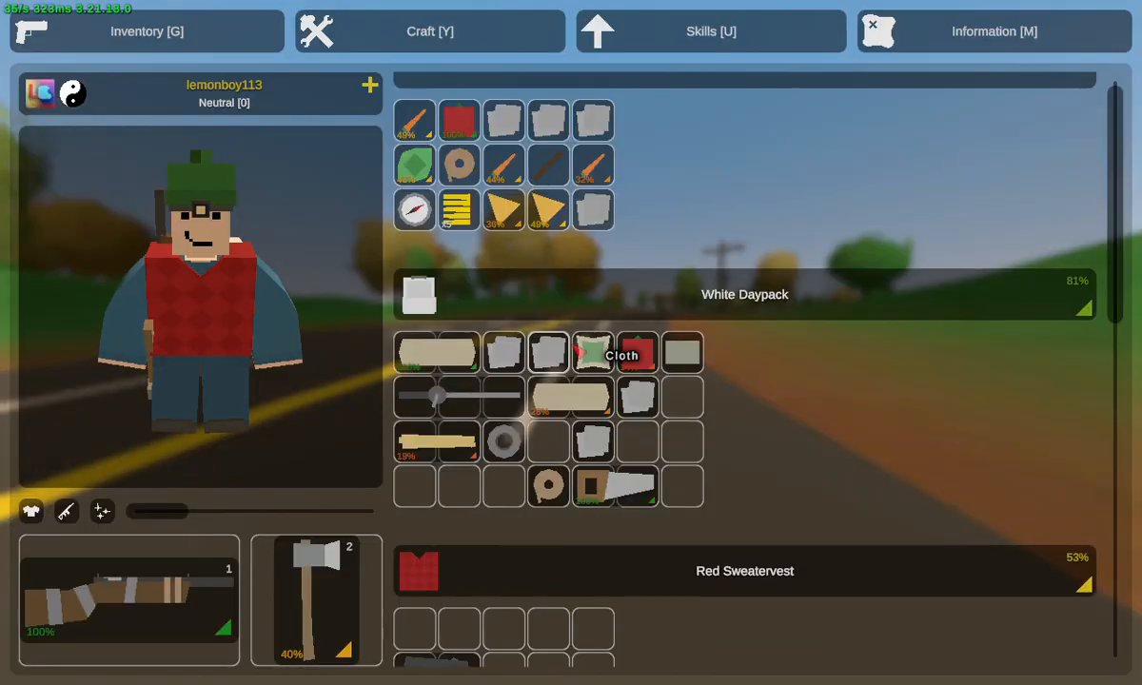
Craft rags and bandages from cloth and apply them to reach 85% health.
left_click(429, 32)
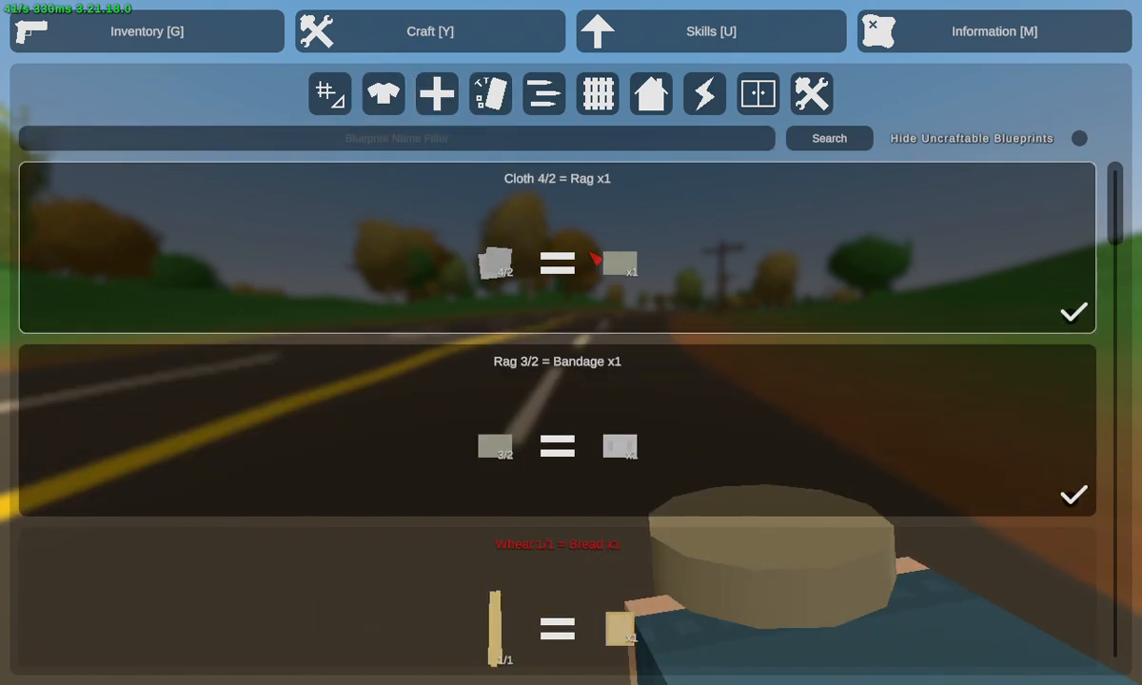
scroll("down", 3)
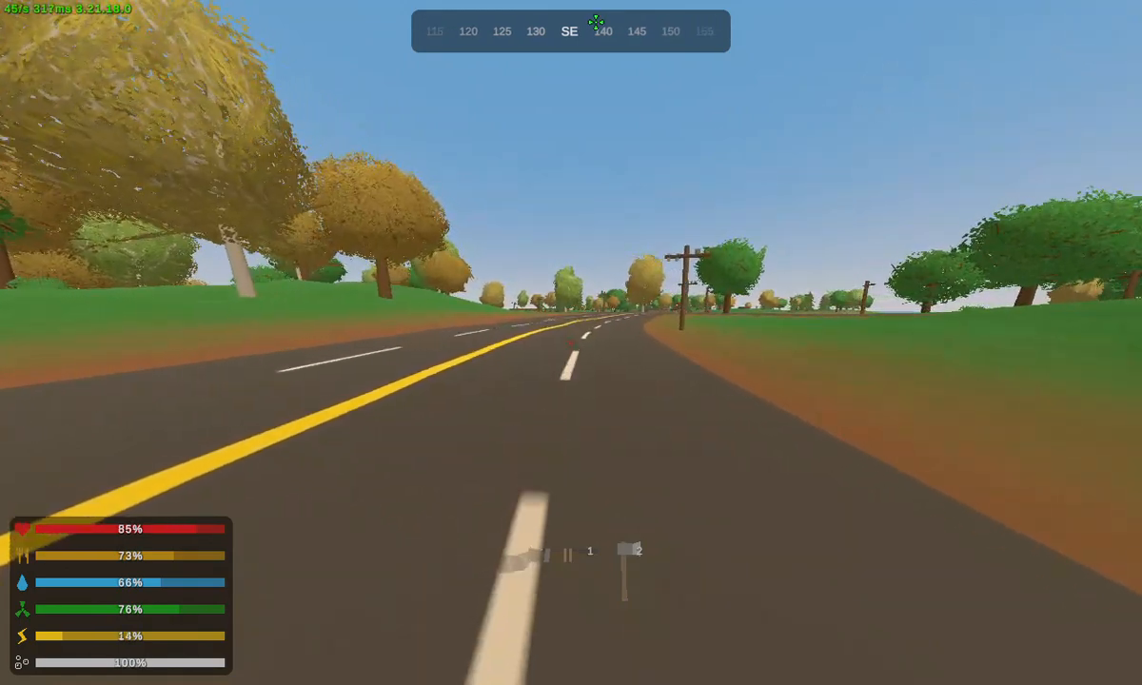
Upgrade Crafting to level II, review the inventory, and close the menus.
key("u")
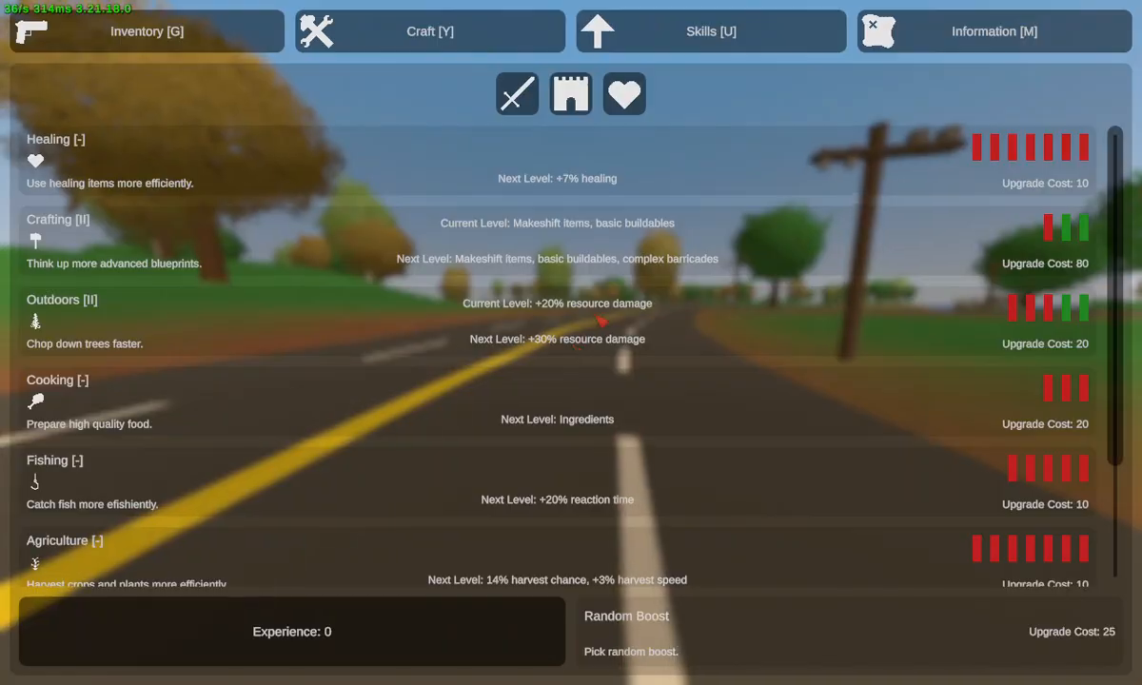
left_click(429, 31)
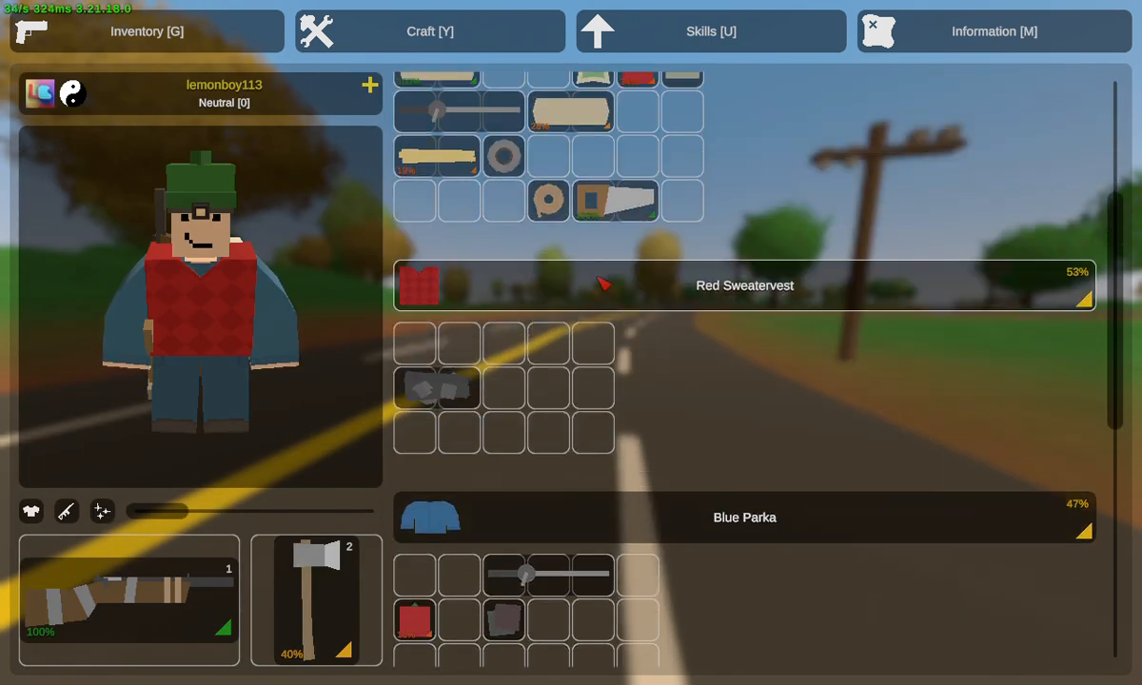
key("g")
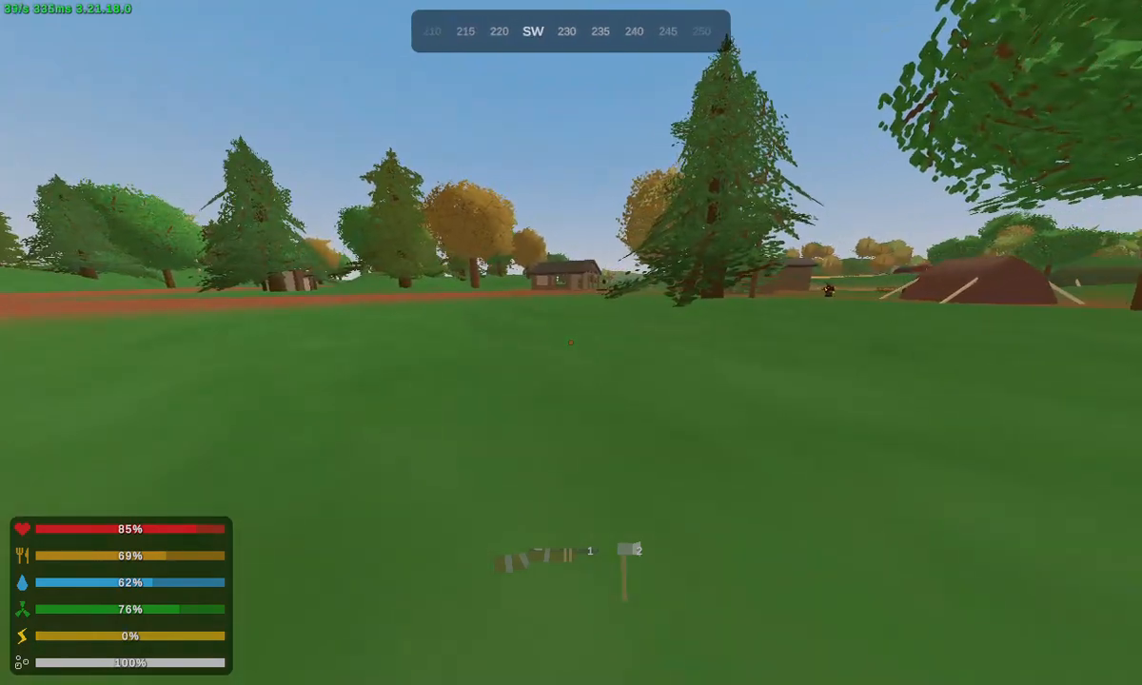
mouse_move(571, 343)
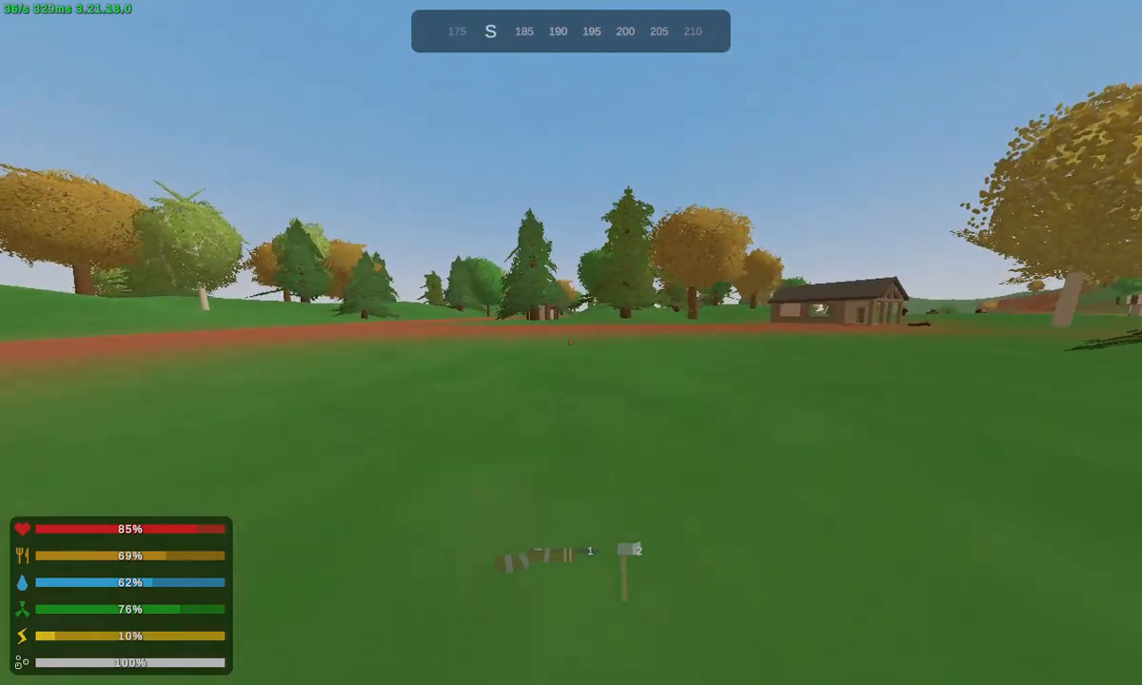